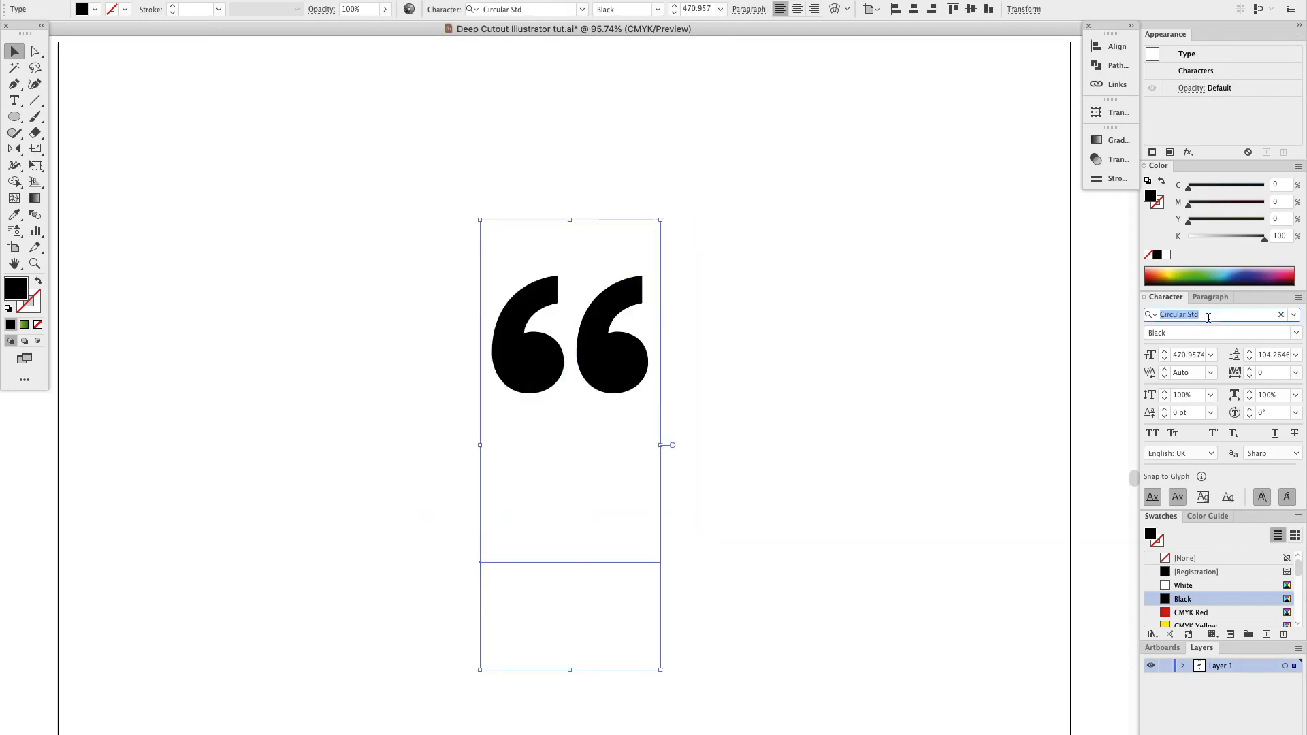
# Step: Set the selected quotation marks in the Arial Black font via the Character panel
pyautogui.write('arial')
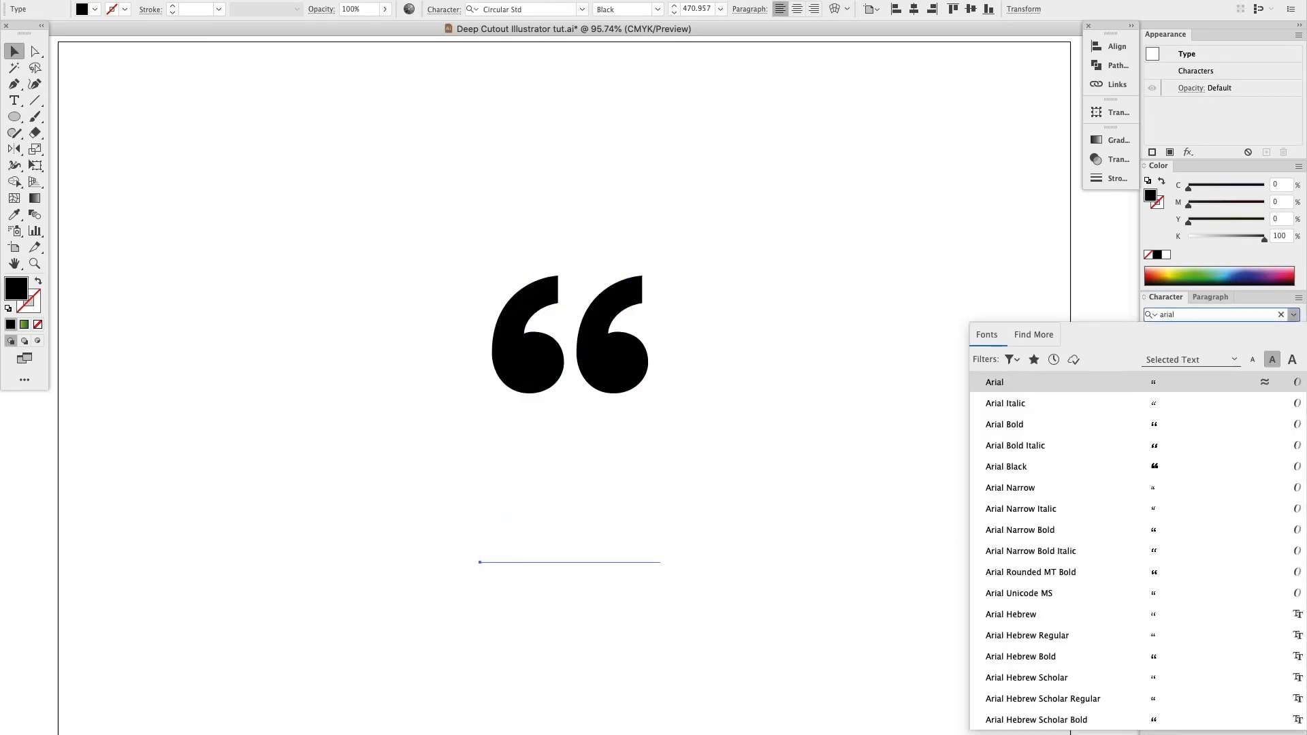
pyautogui.click(1006, 466)
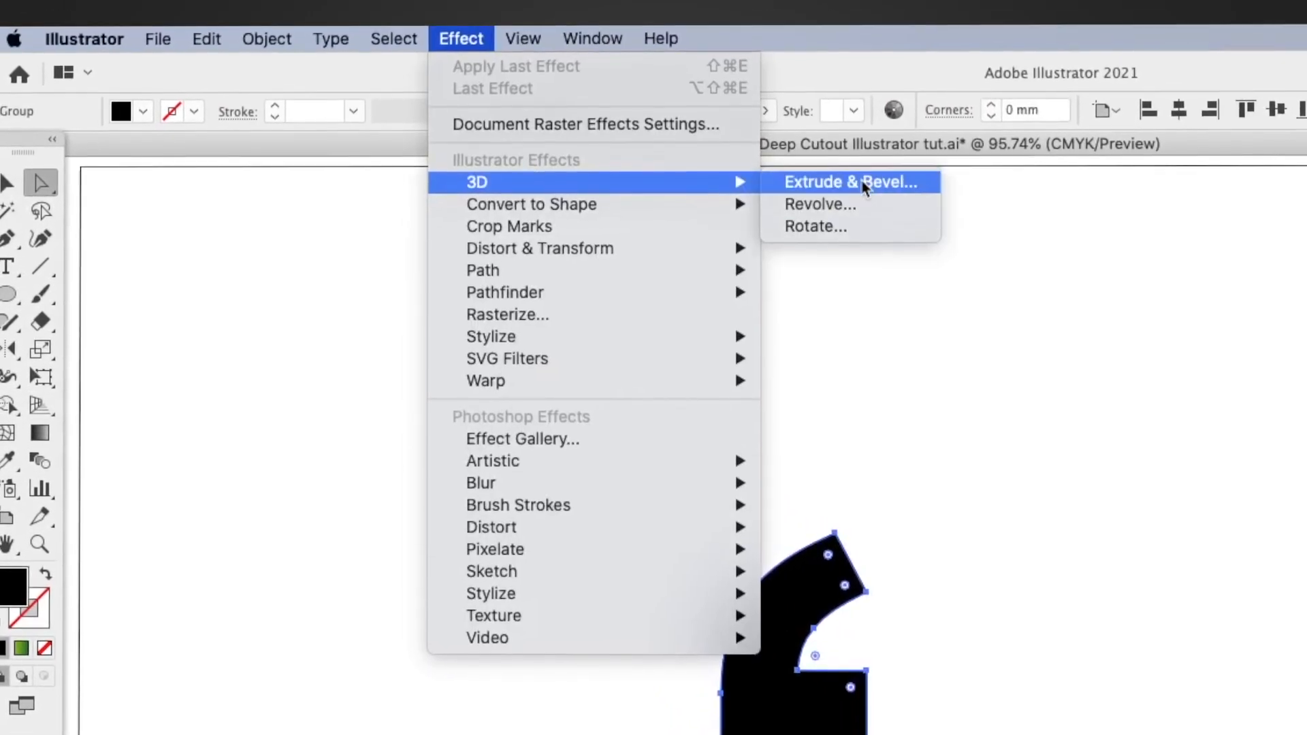
# Step: Apply Extrude & Bevel to the quotation mark with an Isometric position preset
pyautogui.click(849, 182)
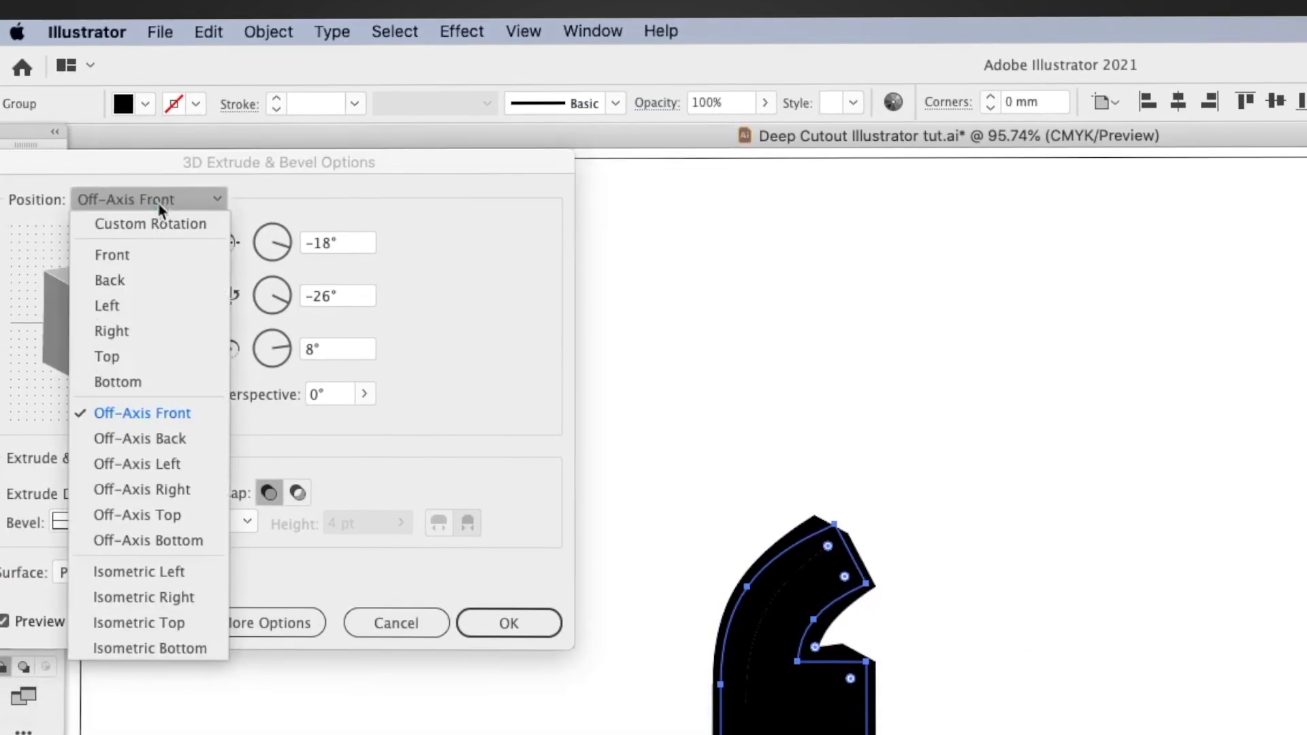
pyautogui.click(139, 623)
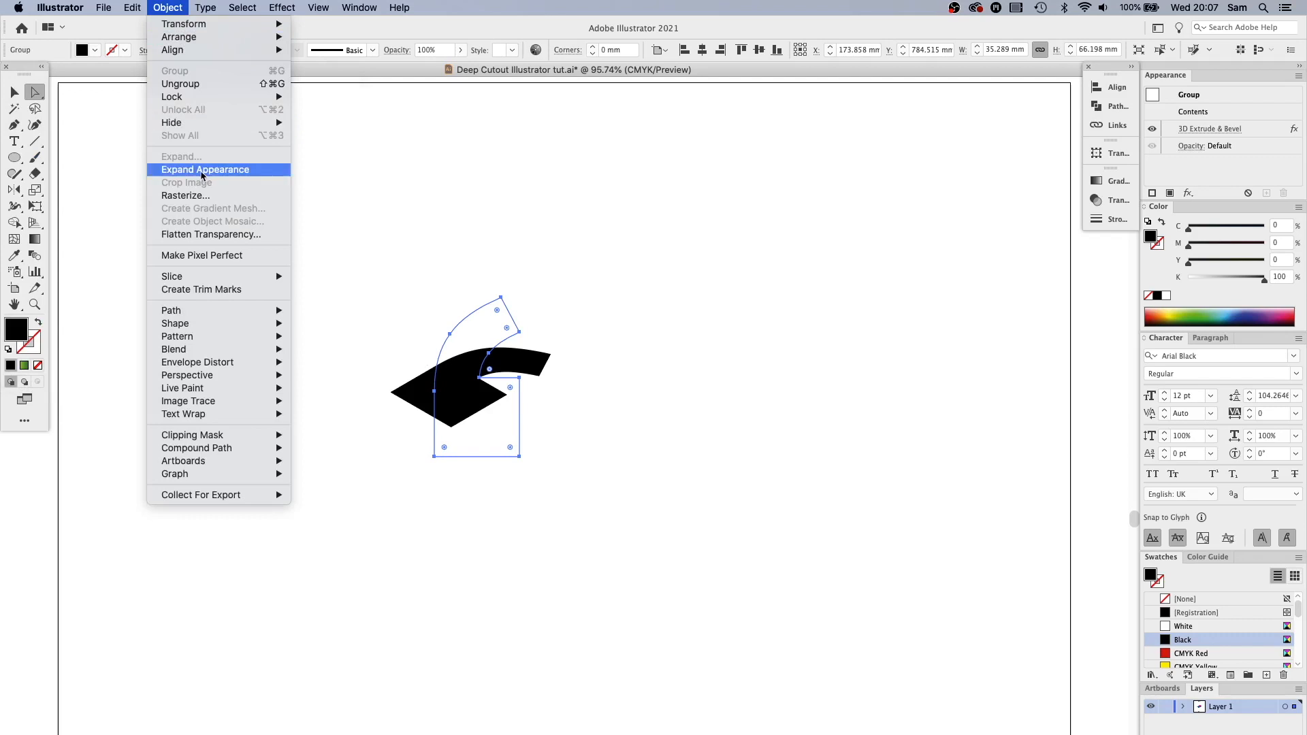
# Step: Expand the 3D effect's appearance into plain paths and toggle outline view
pyautogui.click(205, 169)
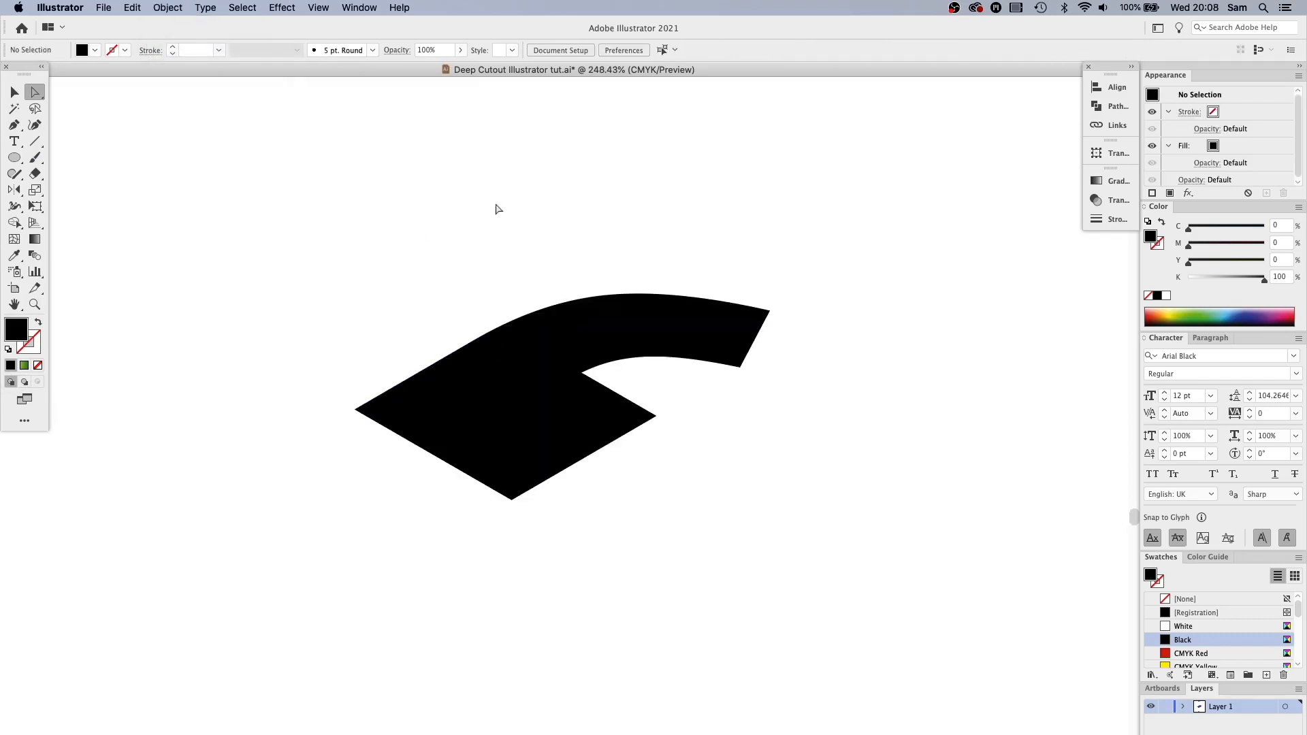
pyautogui.press('cmd+y')
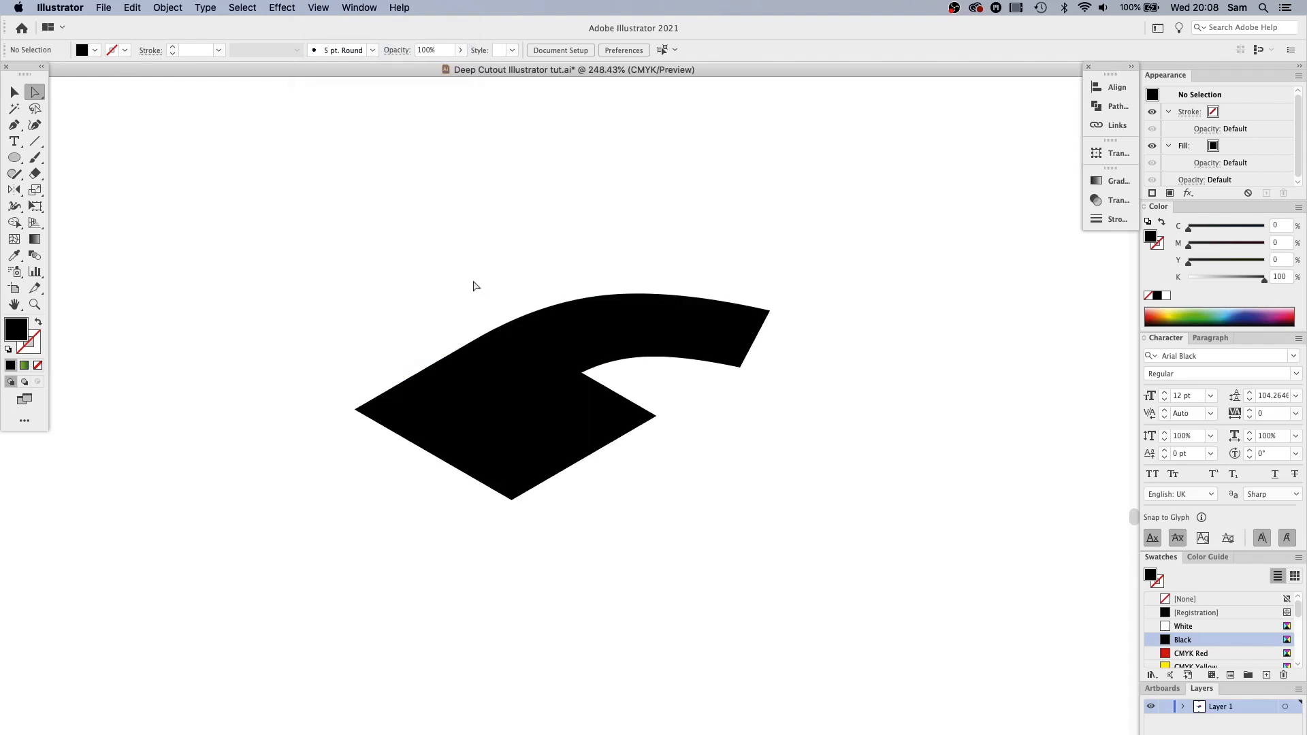
pyautogui.moveTo(453, 308)
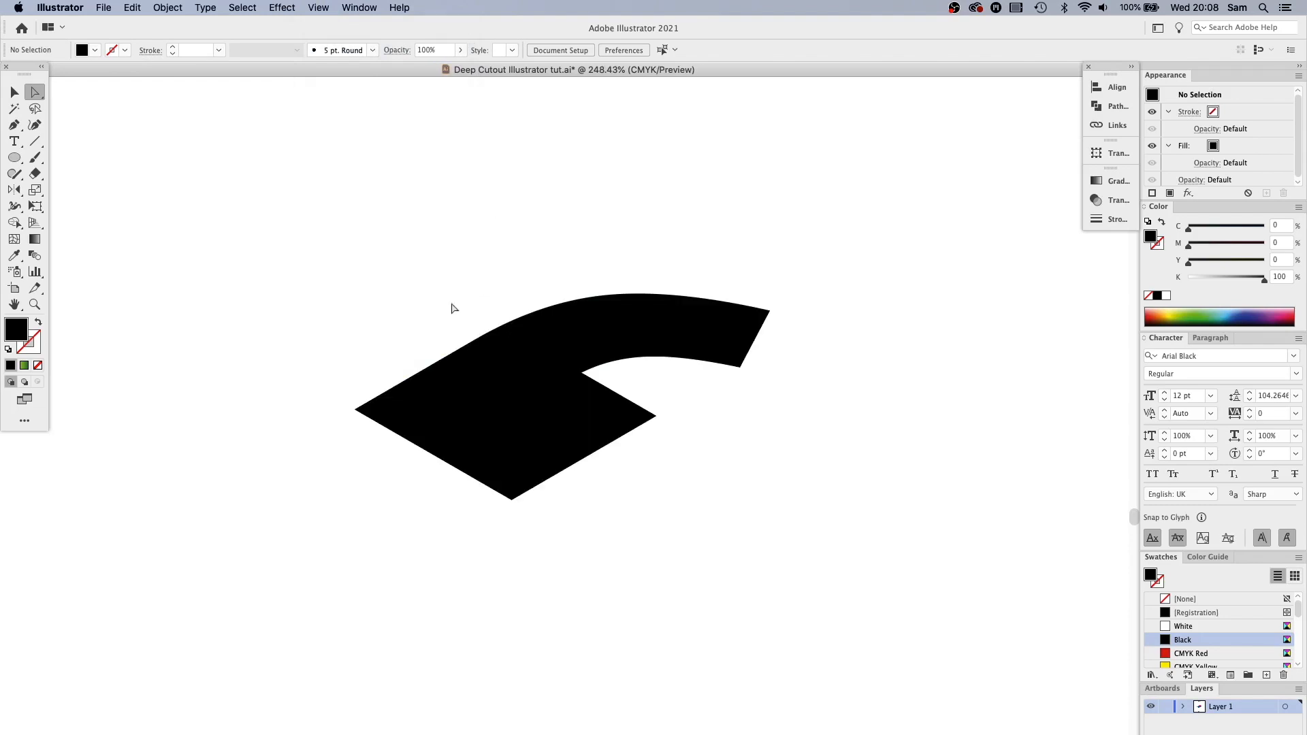
pyautogui.moveTo(478, 186)
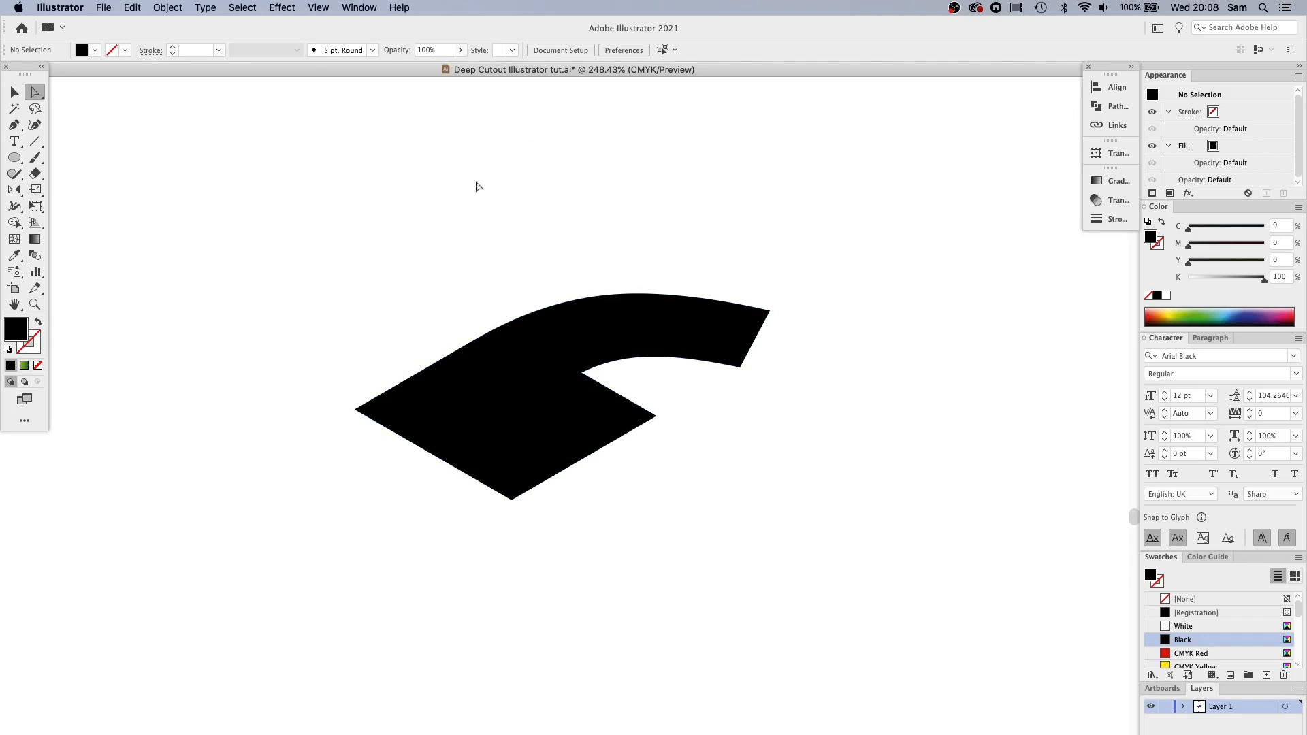
pyautogui.moveTo(575, 249)
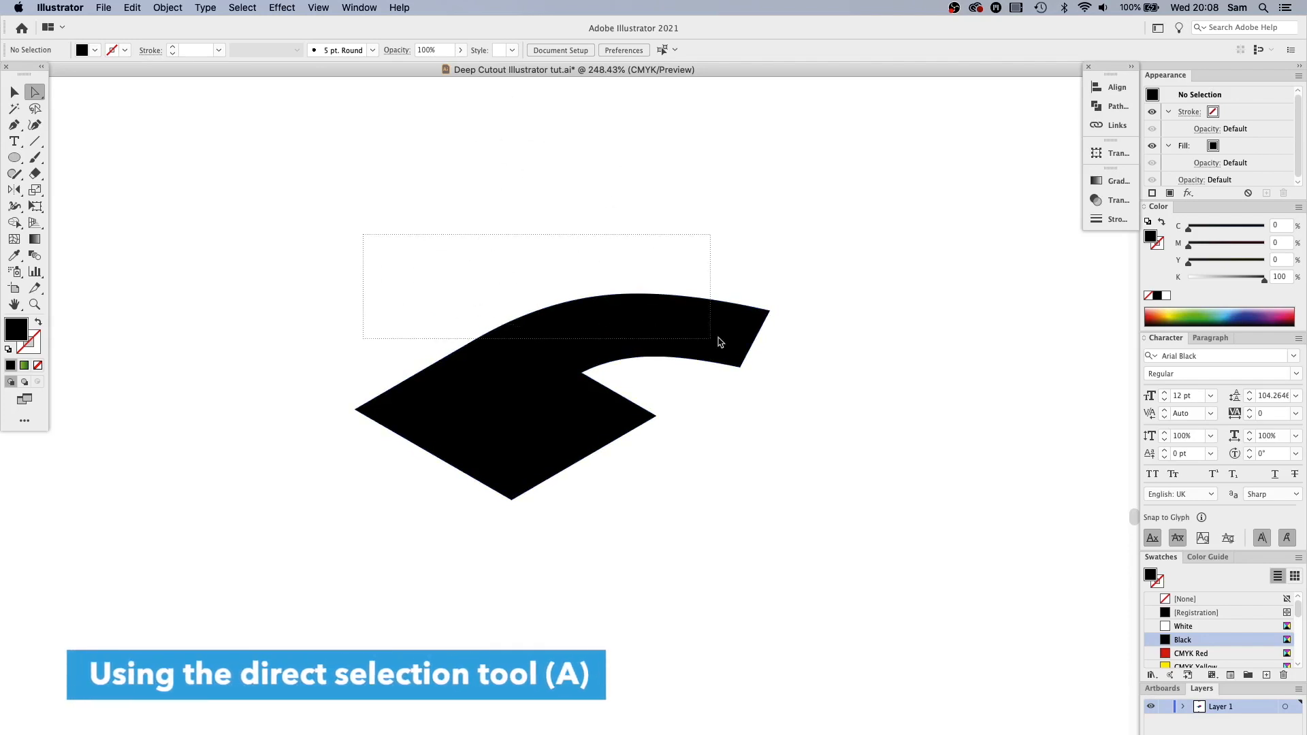
# Step: Delete the unwanted faces, keeping only the curved top edge and short inner edge
pyautogui.click(558, 393)
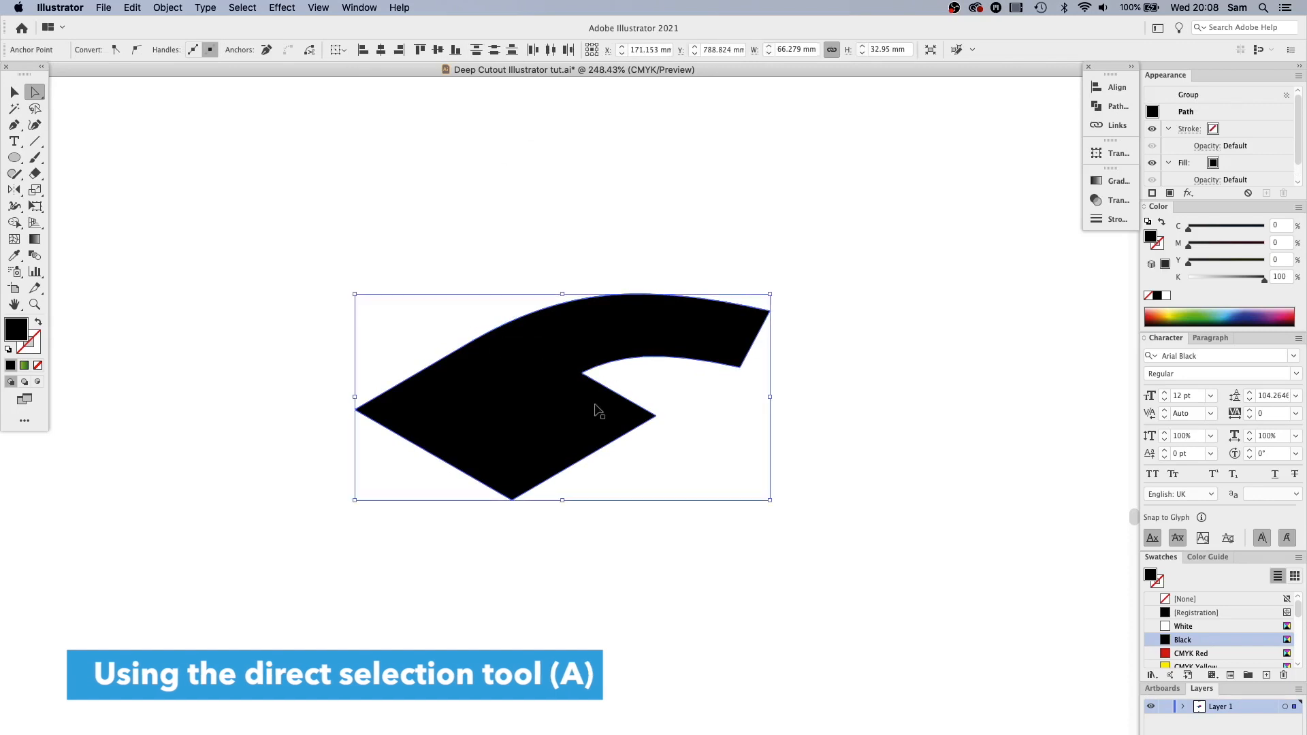
pyautogui.click(35, 91)
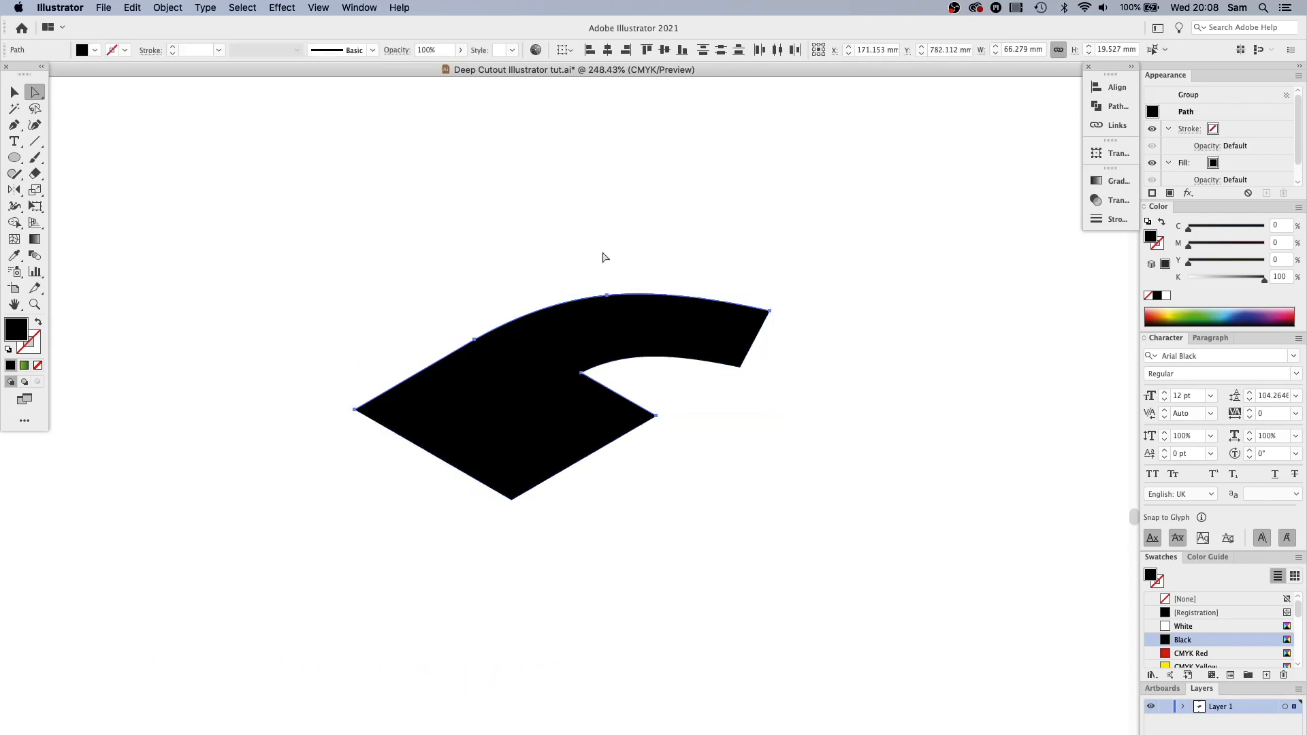
pyautogui.moveTo(607, 246)
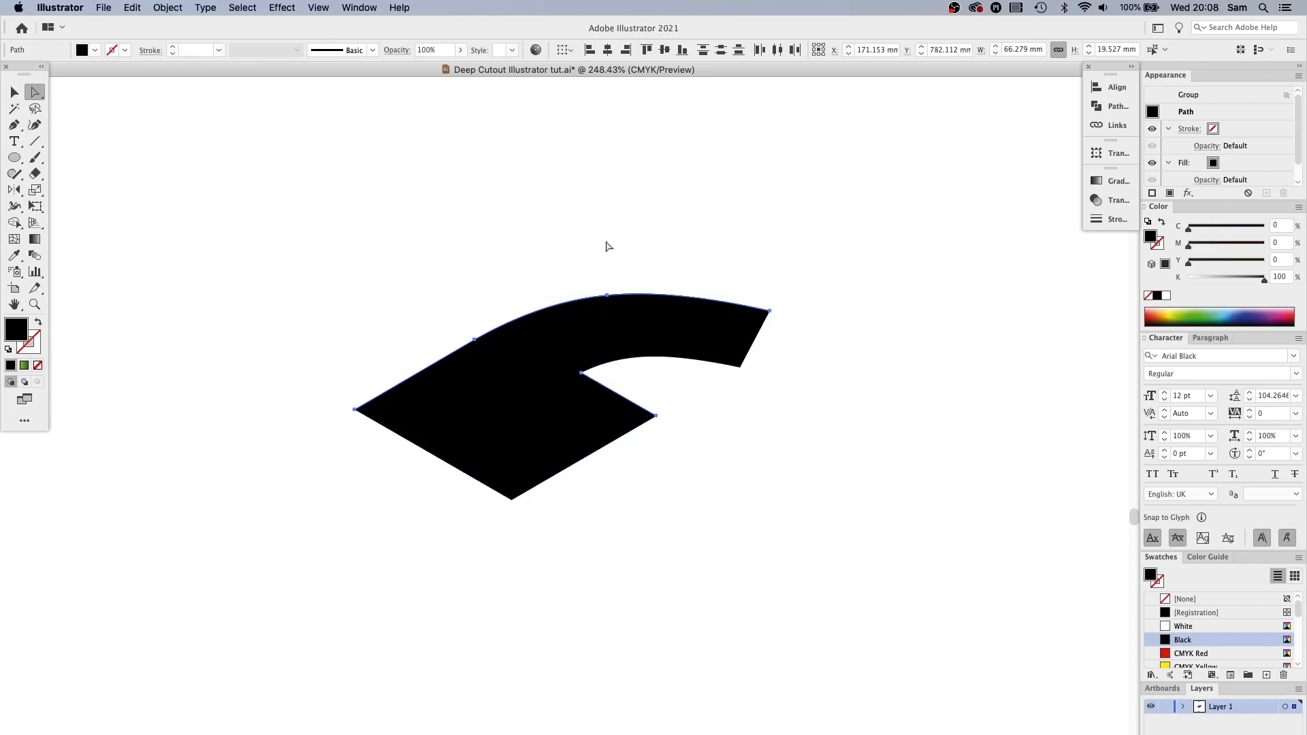
pyautogui.click(539, 414)
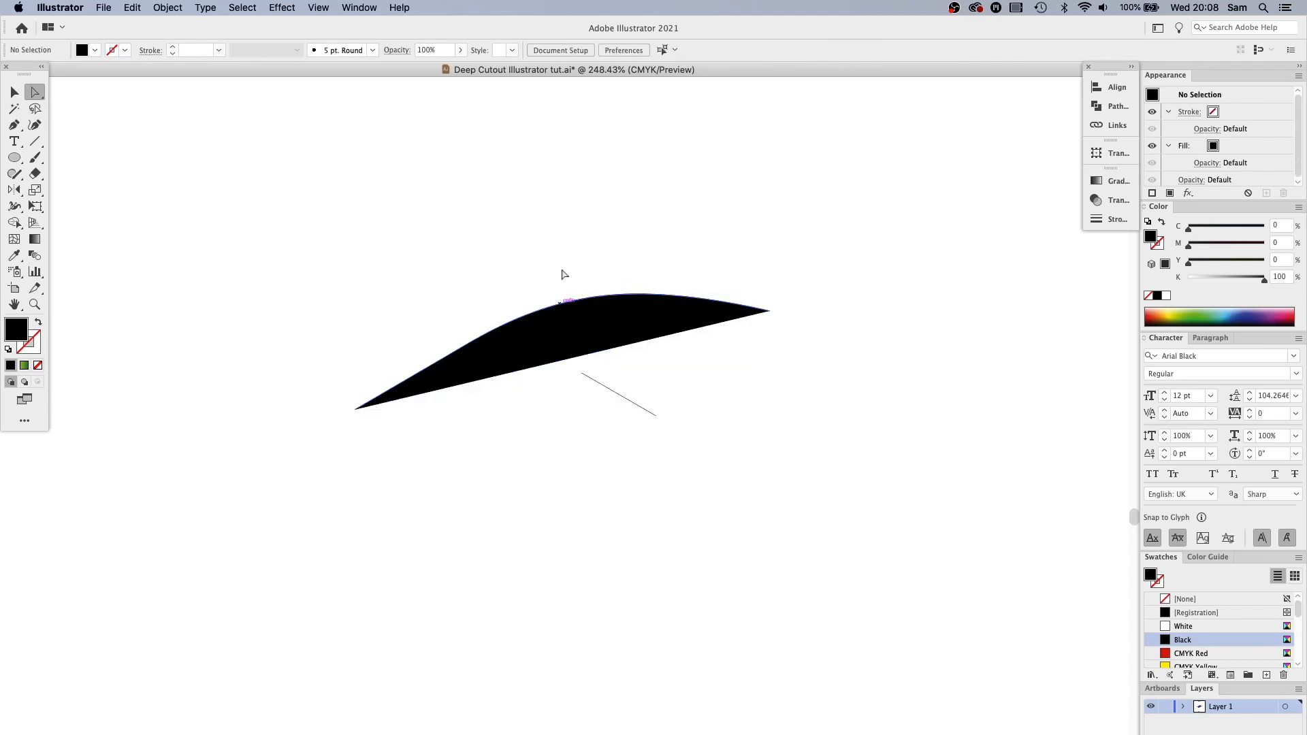
pyautogui.click(561, 326)
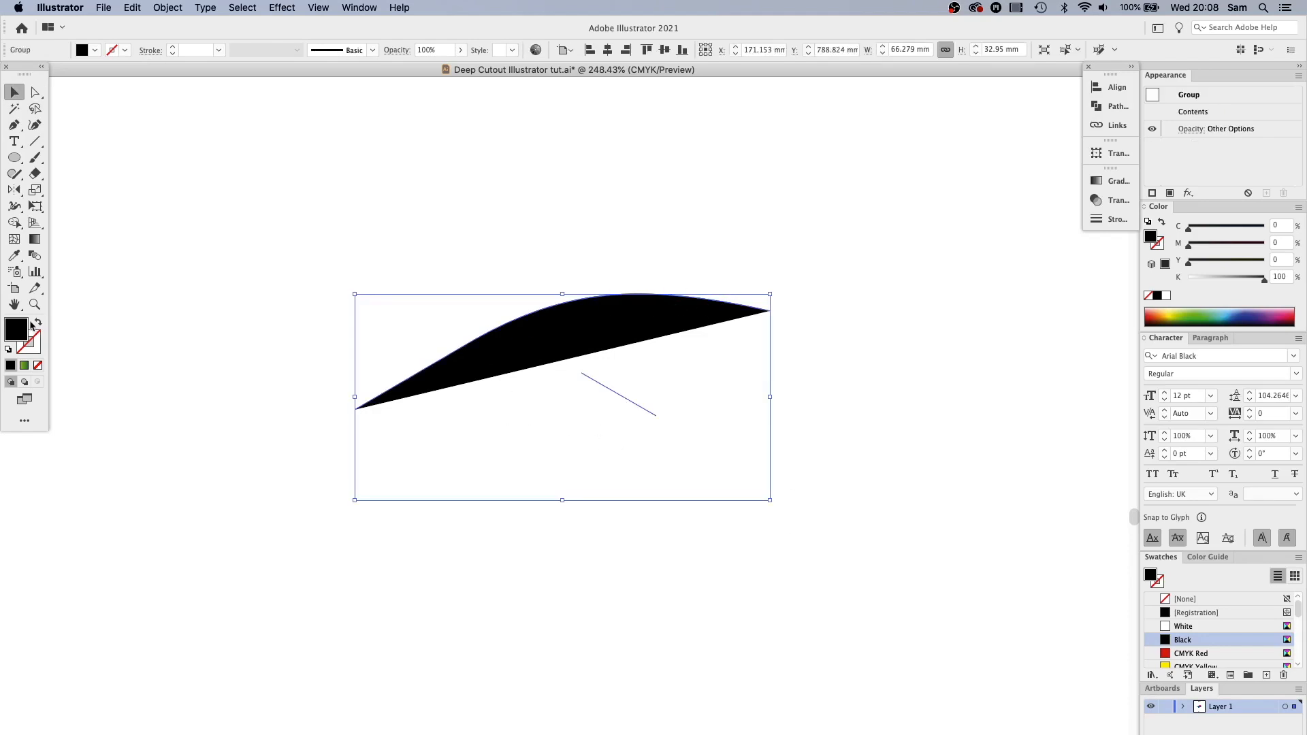
# Step: Swap the black fill to a stroke and colour the remaining lines CMYK Cyan
pyautogui.click(1184, 599)
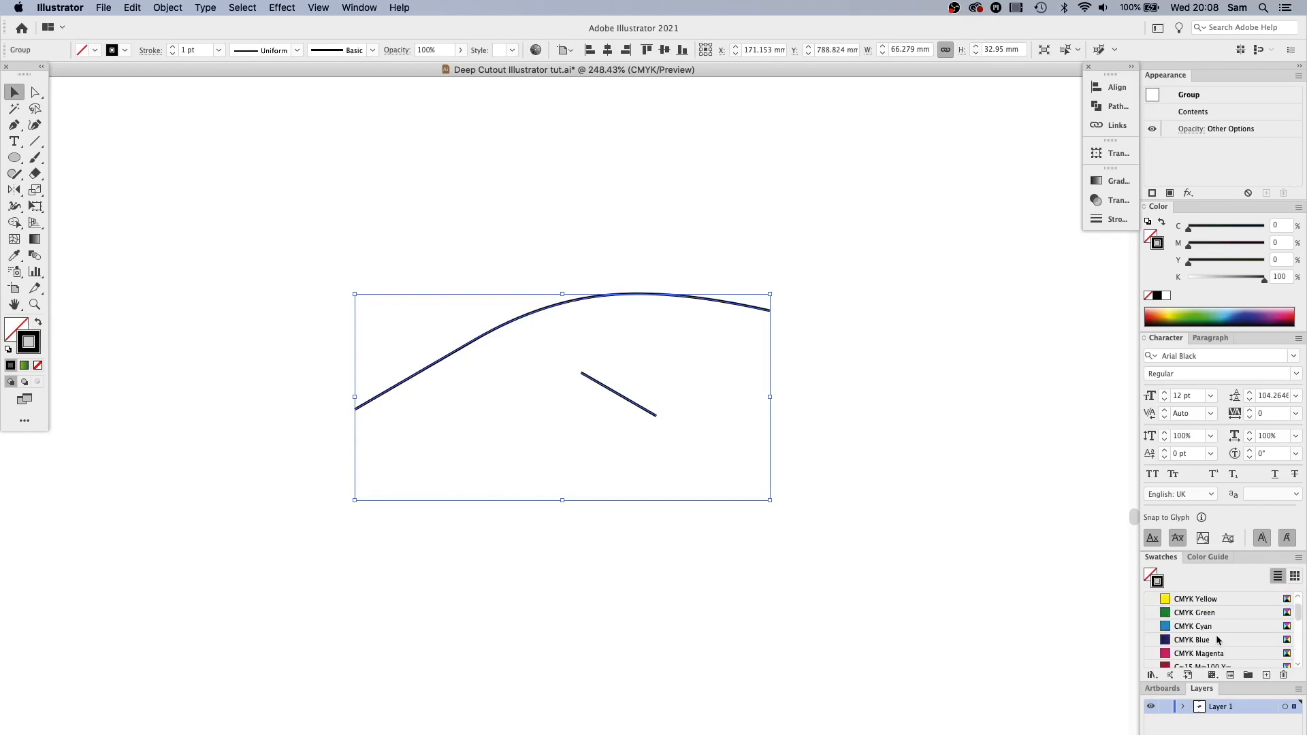
pyautogui.click(1193, 627)
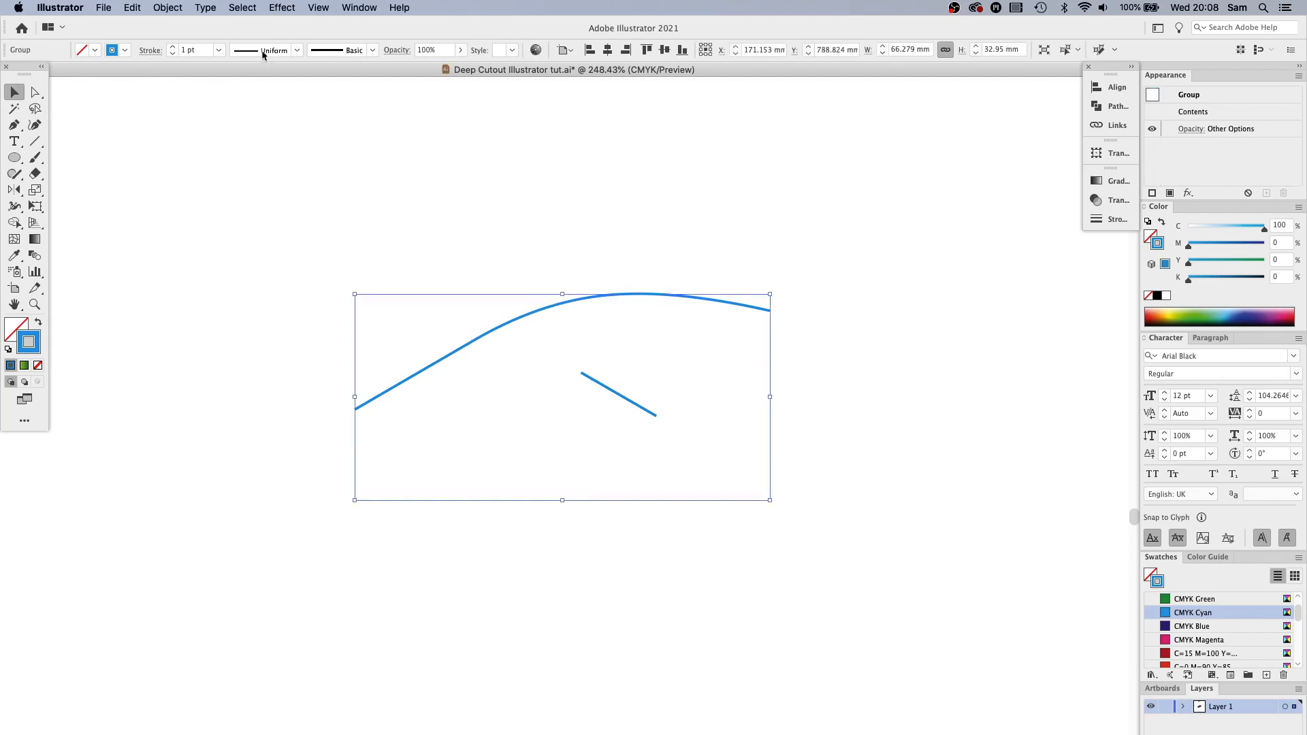
pyautogui.click(167, 8)
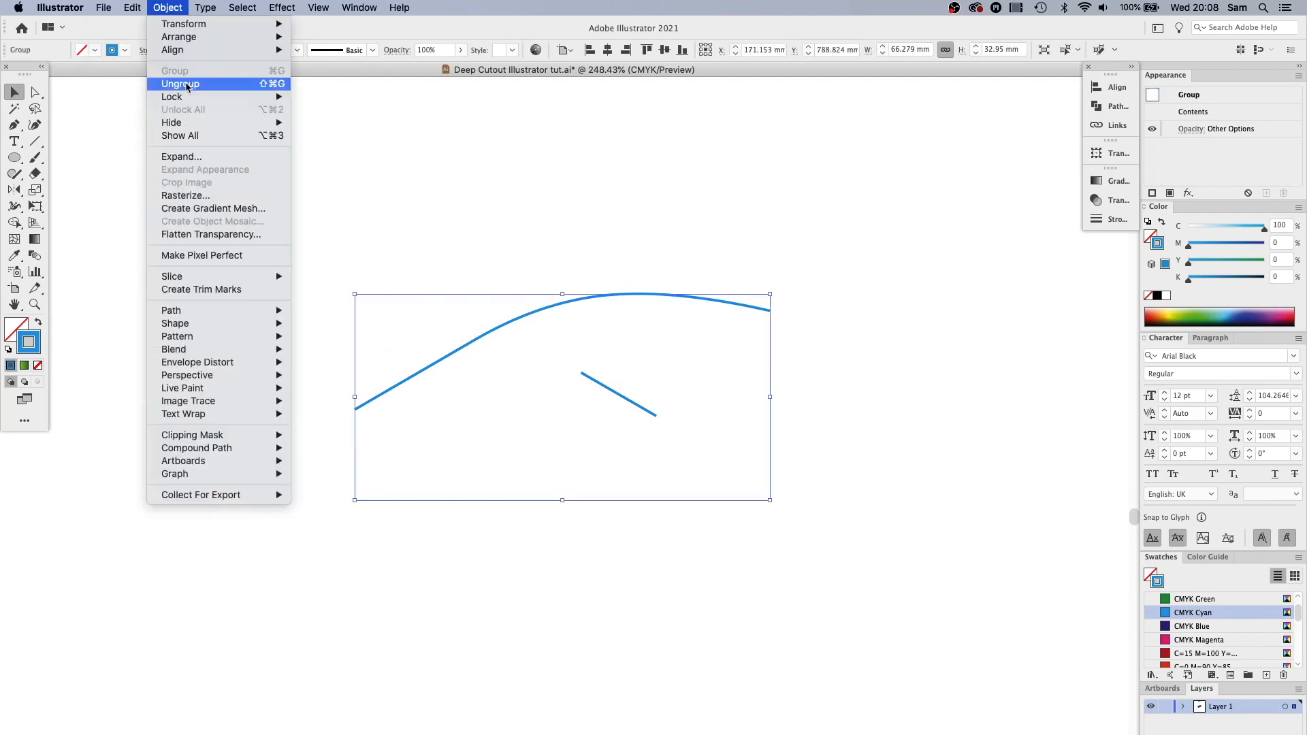
# Step: Ungroup the curves, colour the copied lines dark blue and select everything
pyautogui.click(180, 83)
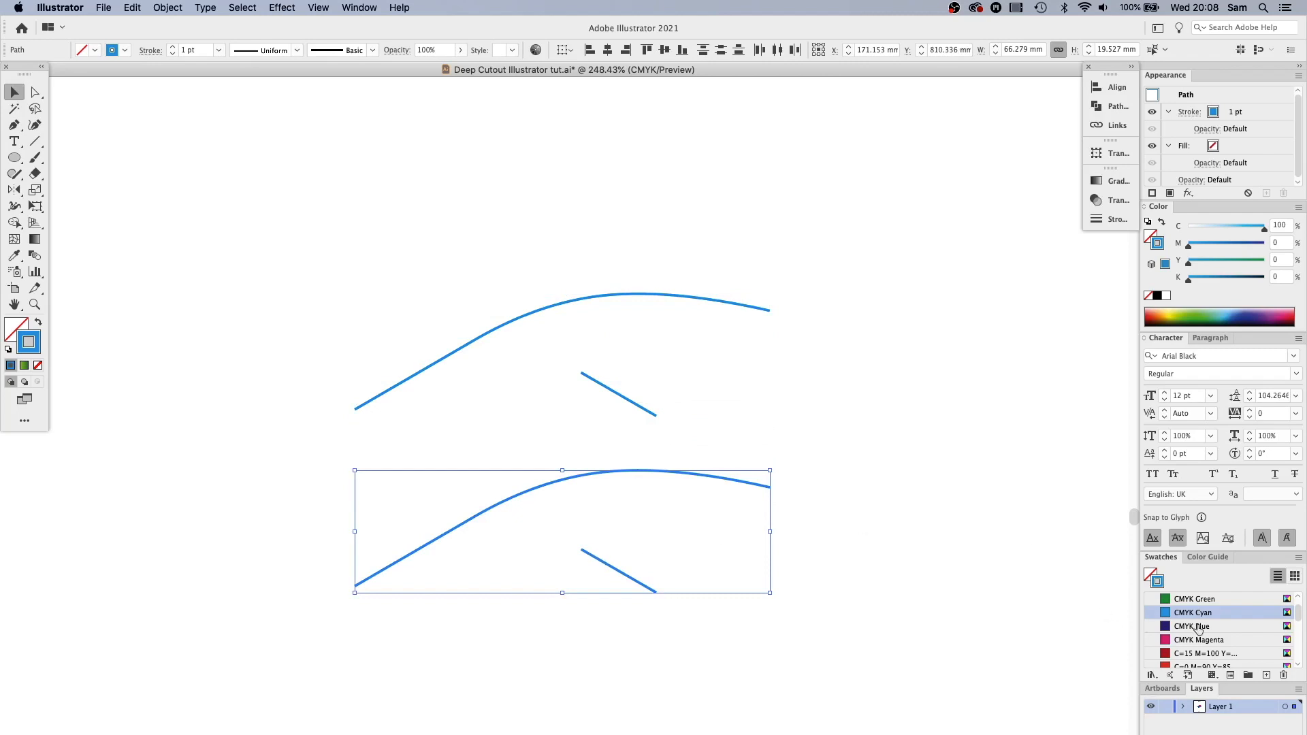
pyautogui.click(1193, 627)
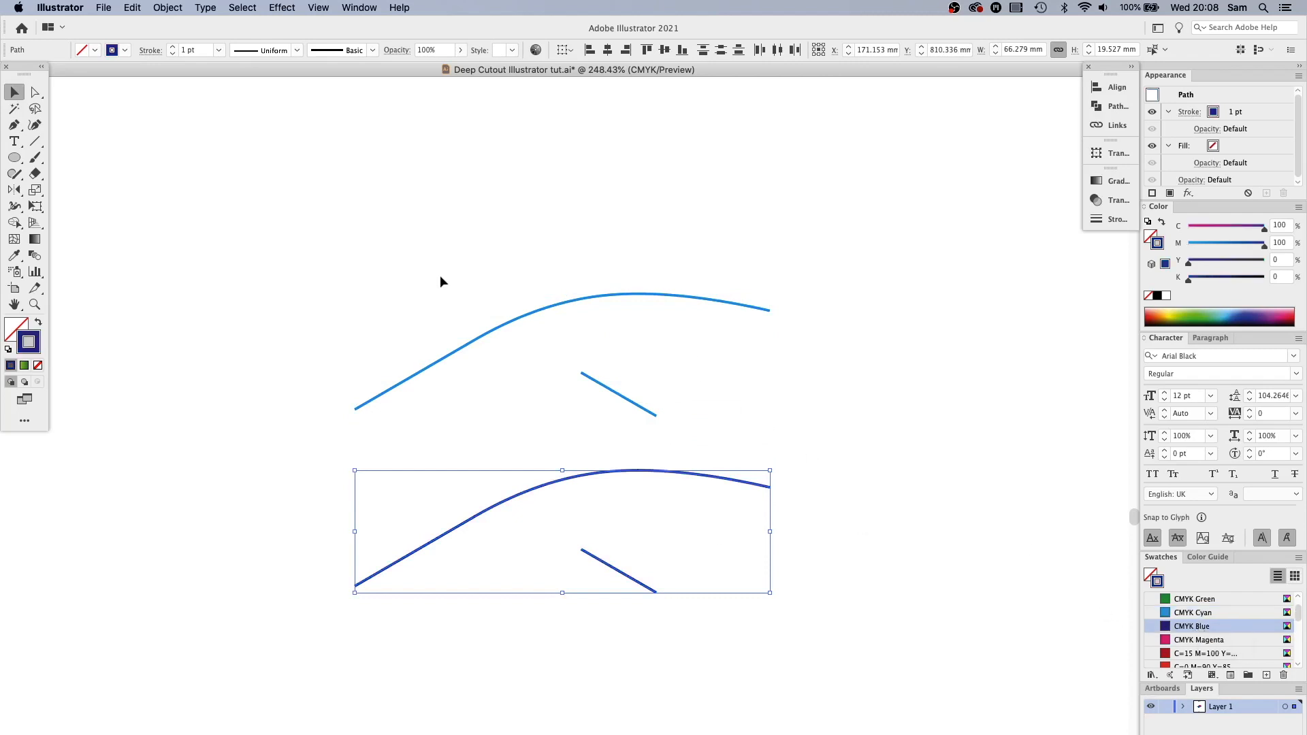
pyautogui.click(380, 342)
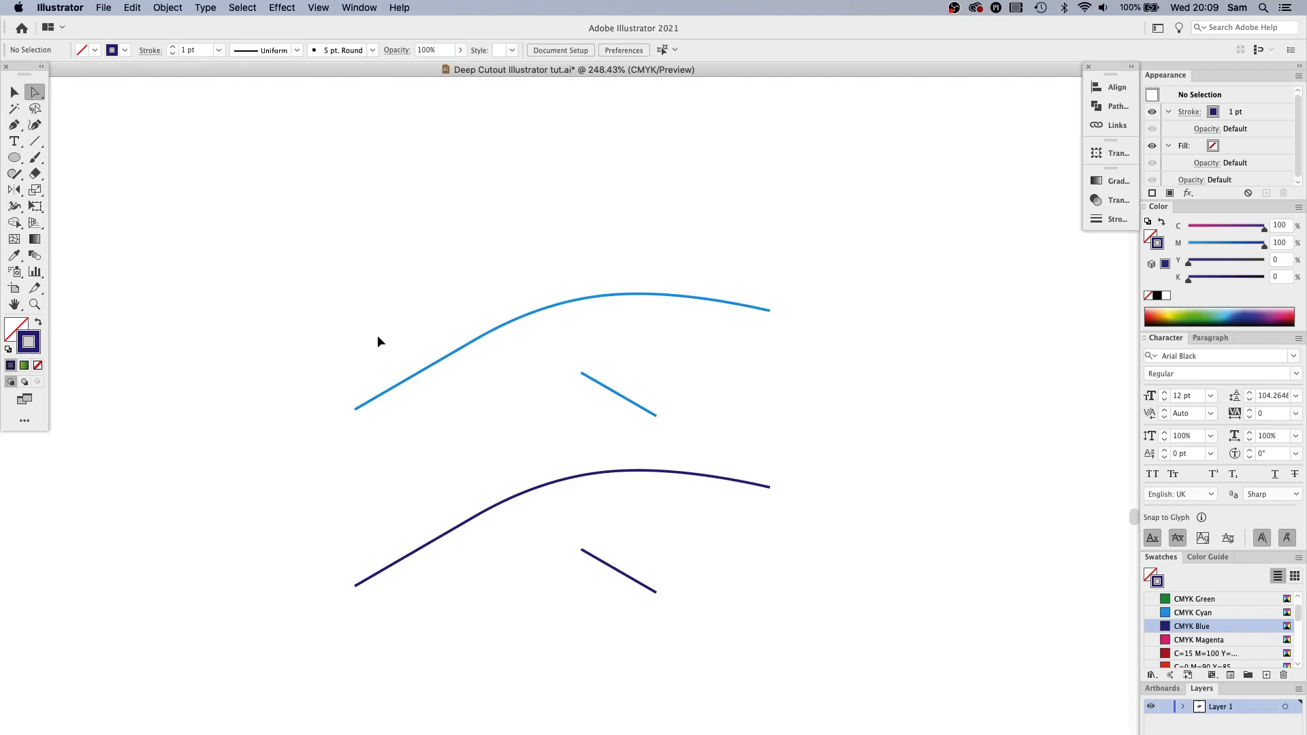
pyautogui.press('cmd+a')
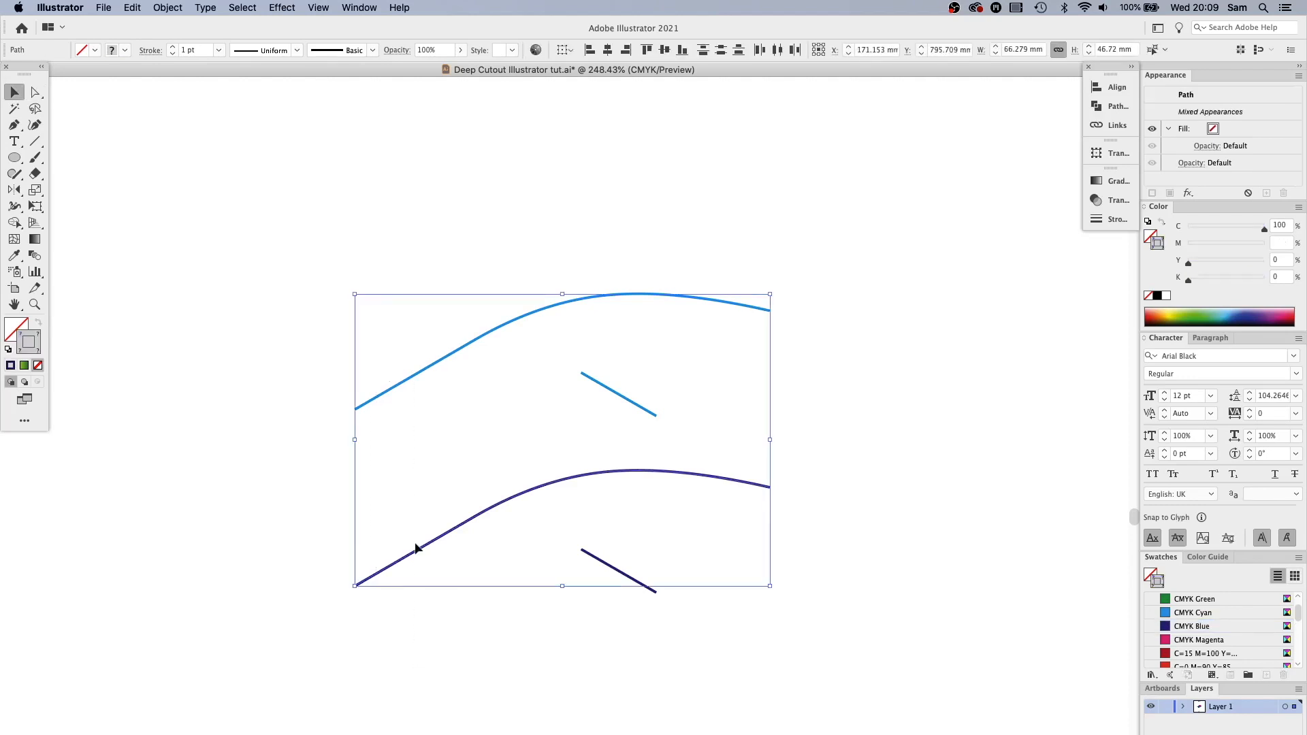
# Step: Blend the two curves into a ribbon surface and the two short lines into a fold panel
pyautogui.click(166, 8)
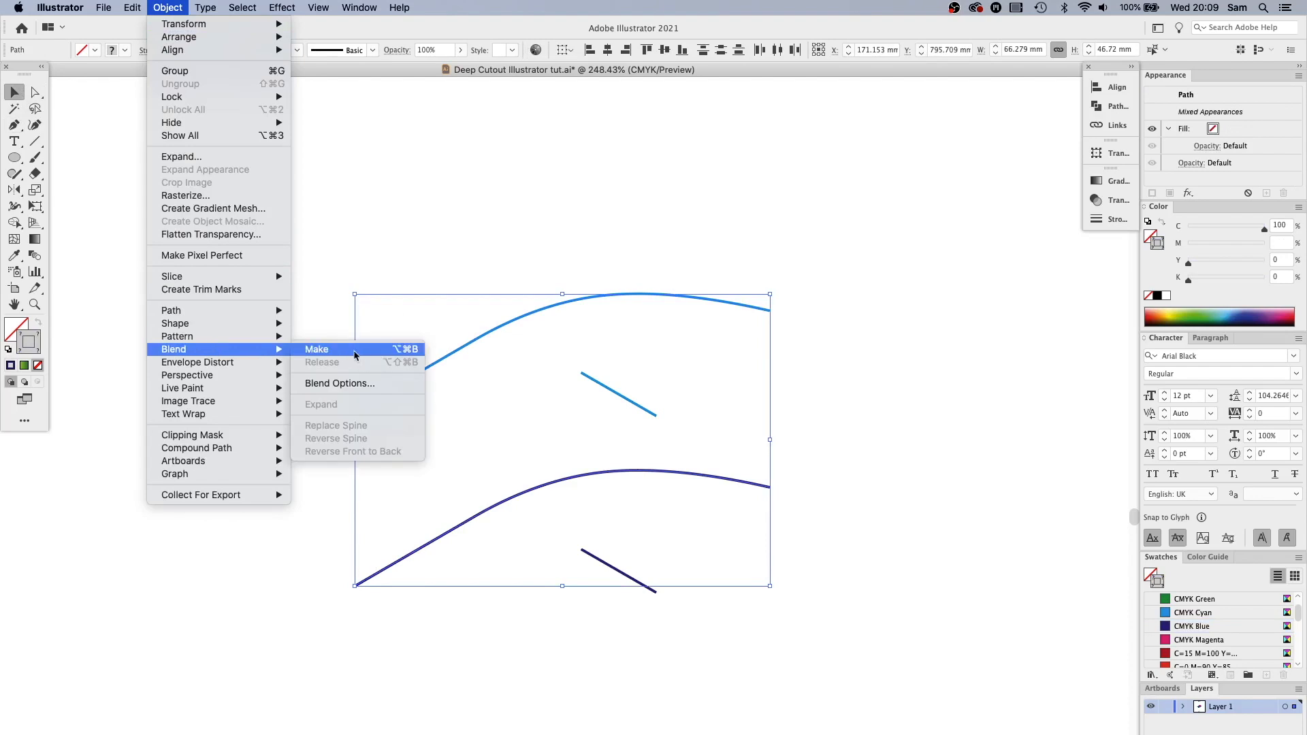
pyautogui.click(315, 349)
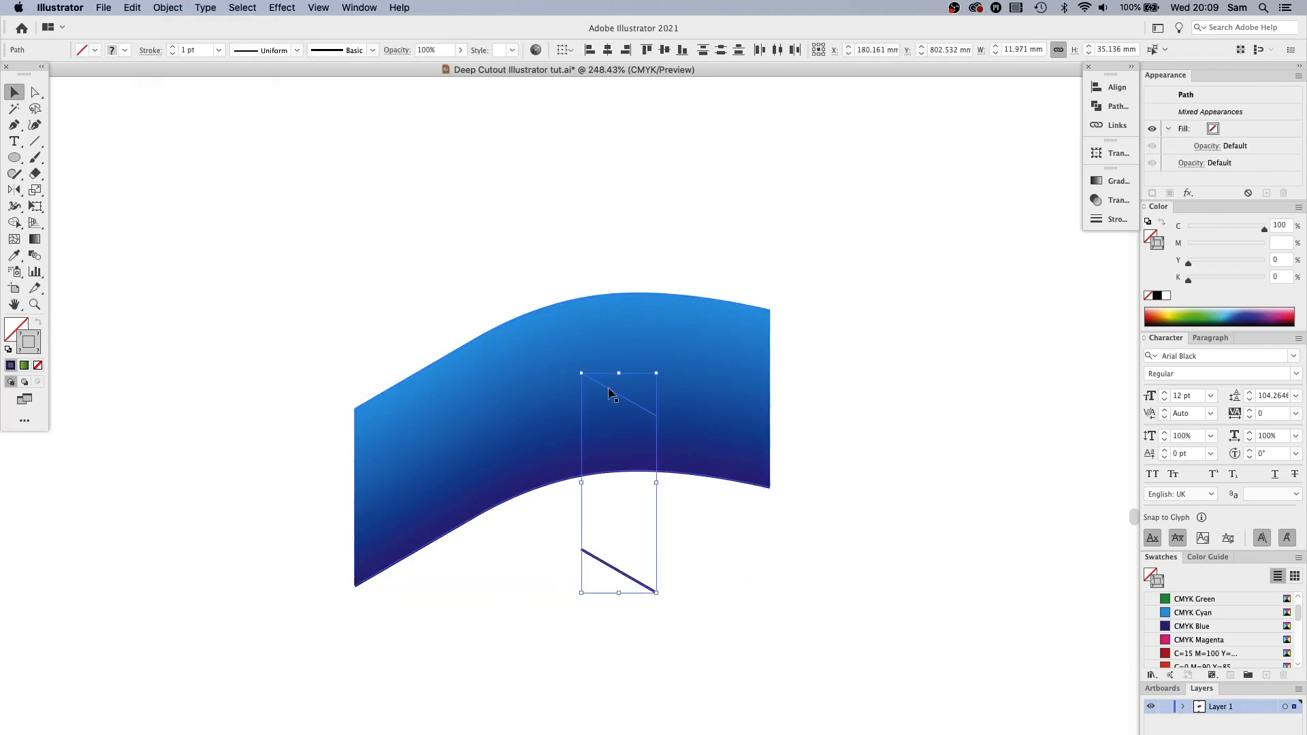
pyautogui.click(167, 8)
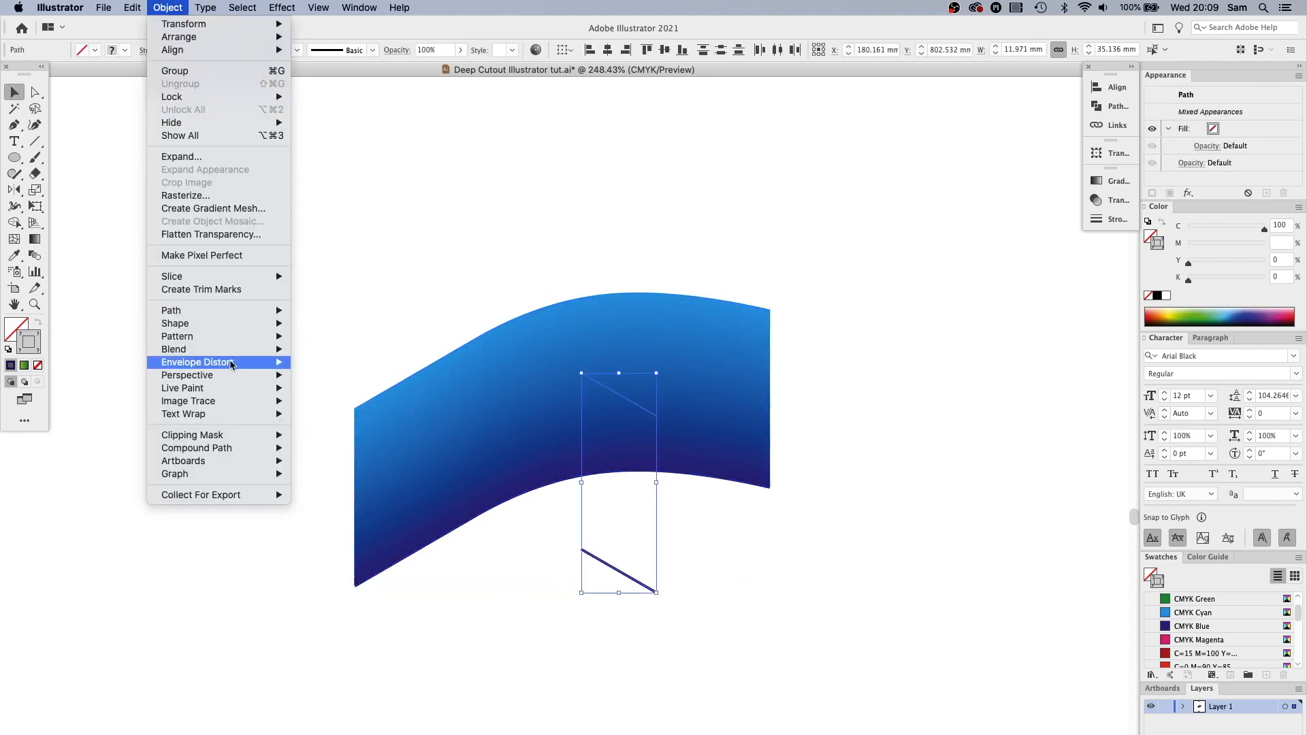
pyautogui.click(173, 348)
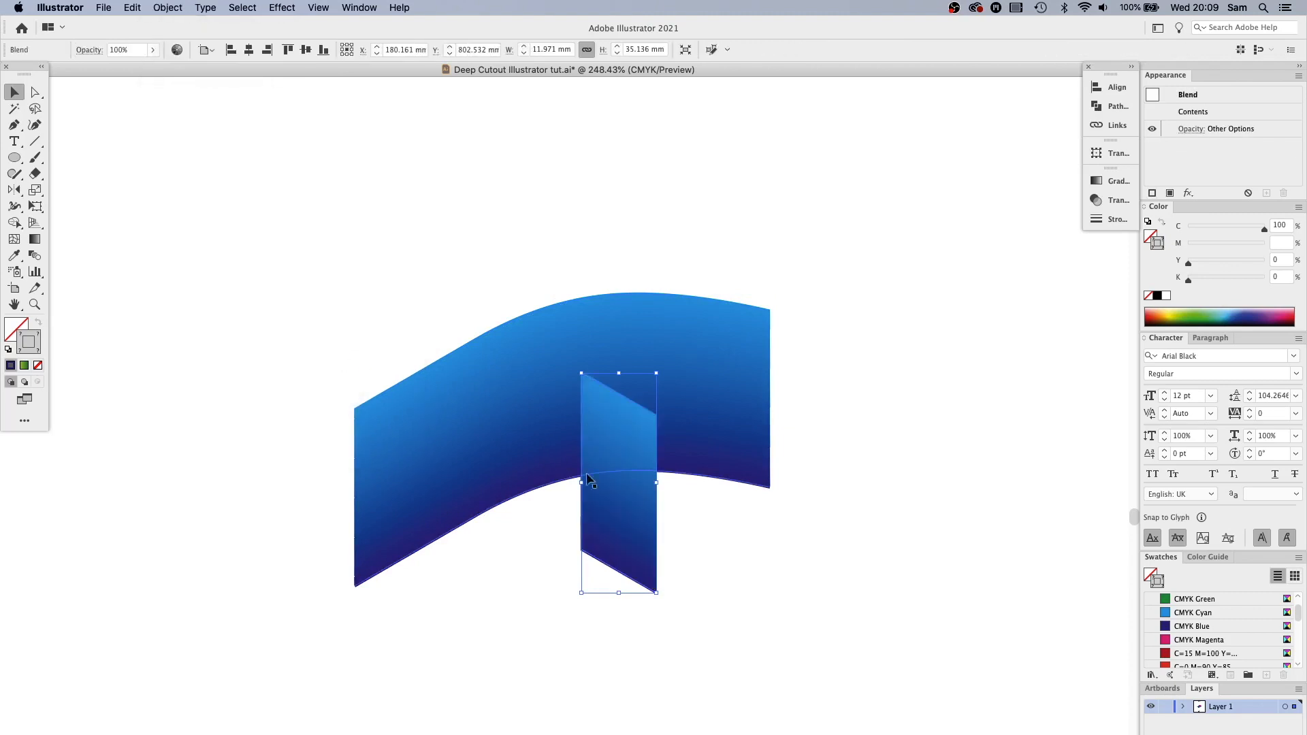
pyautogui.click(168, 8)
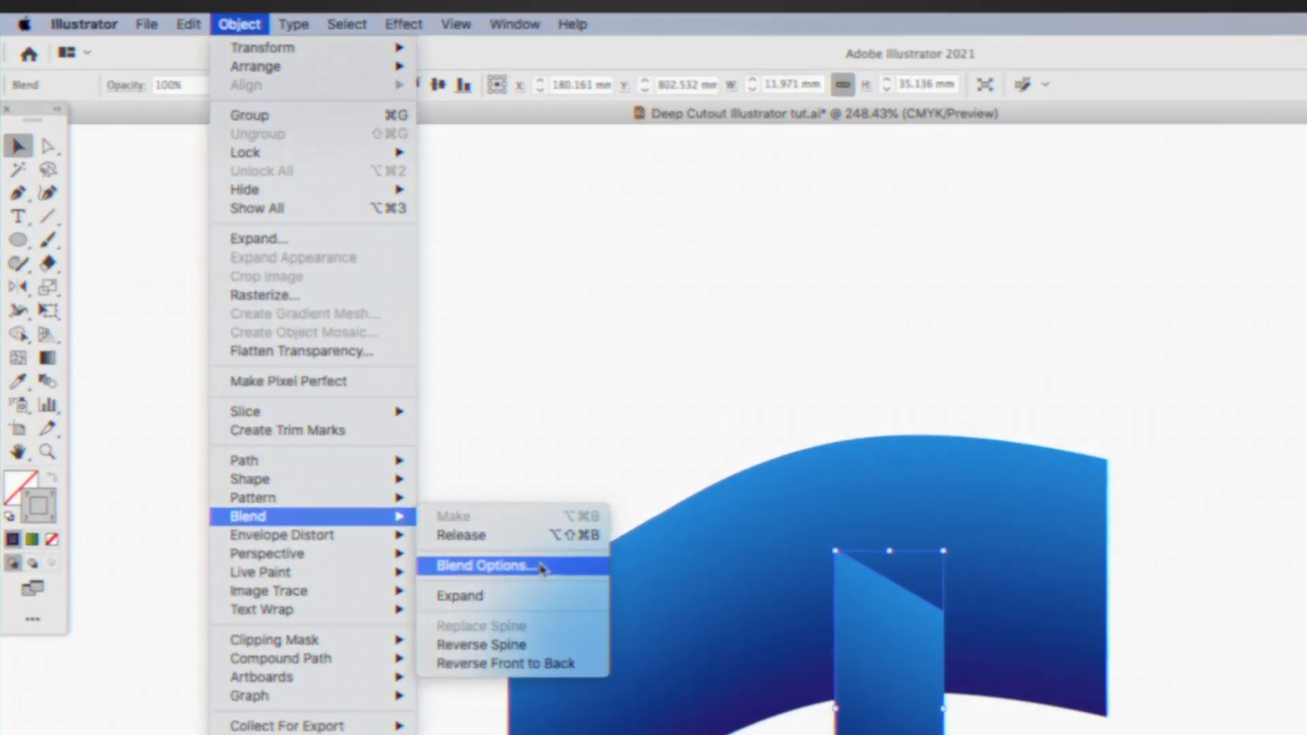
# Step: Set Blend Options spacing to Smooth Color for a continuous gradient
pyautogui.click(487, 566)
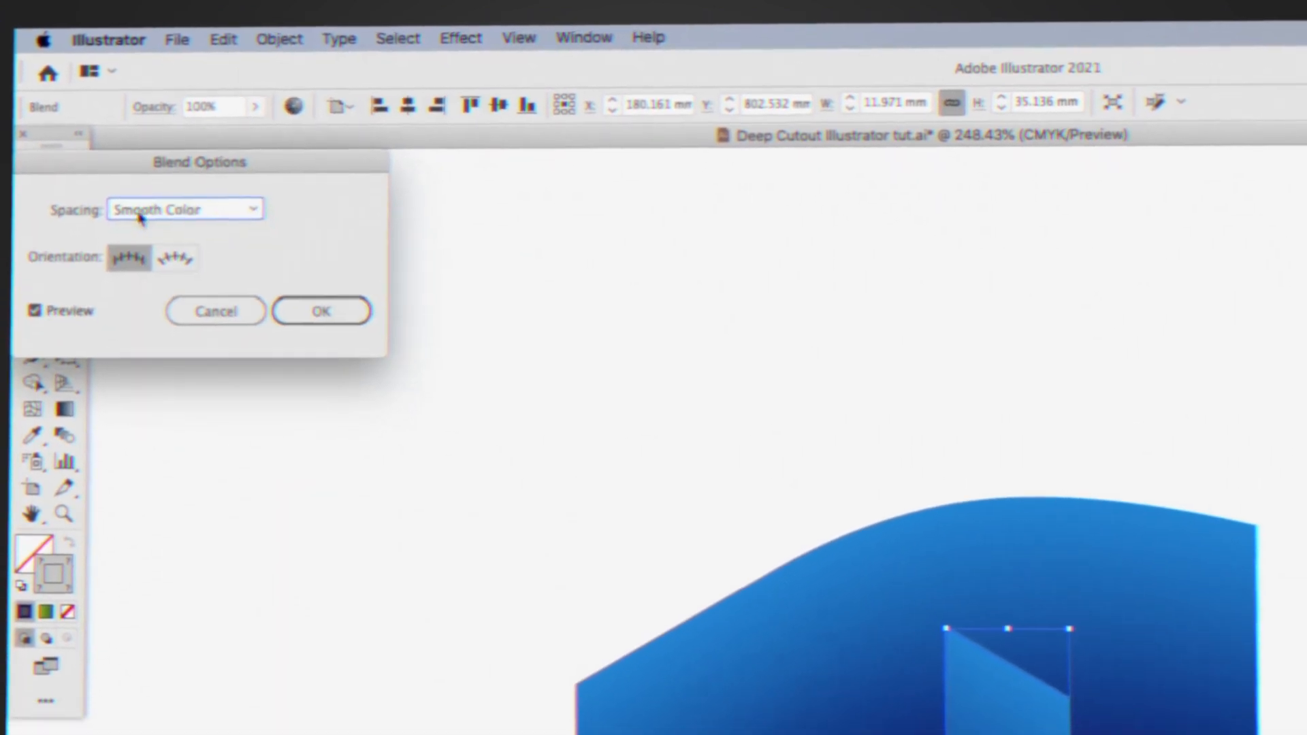
pyautogui.click(322, 310)
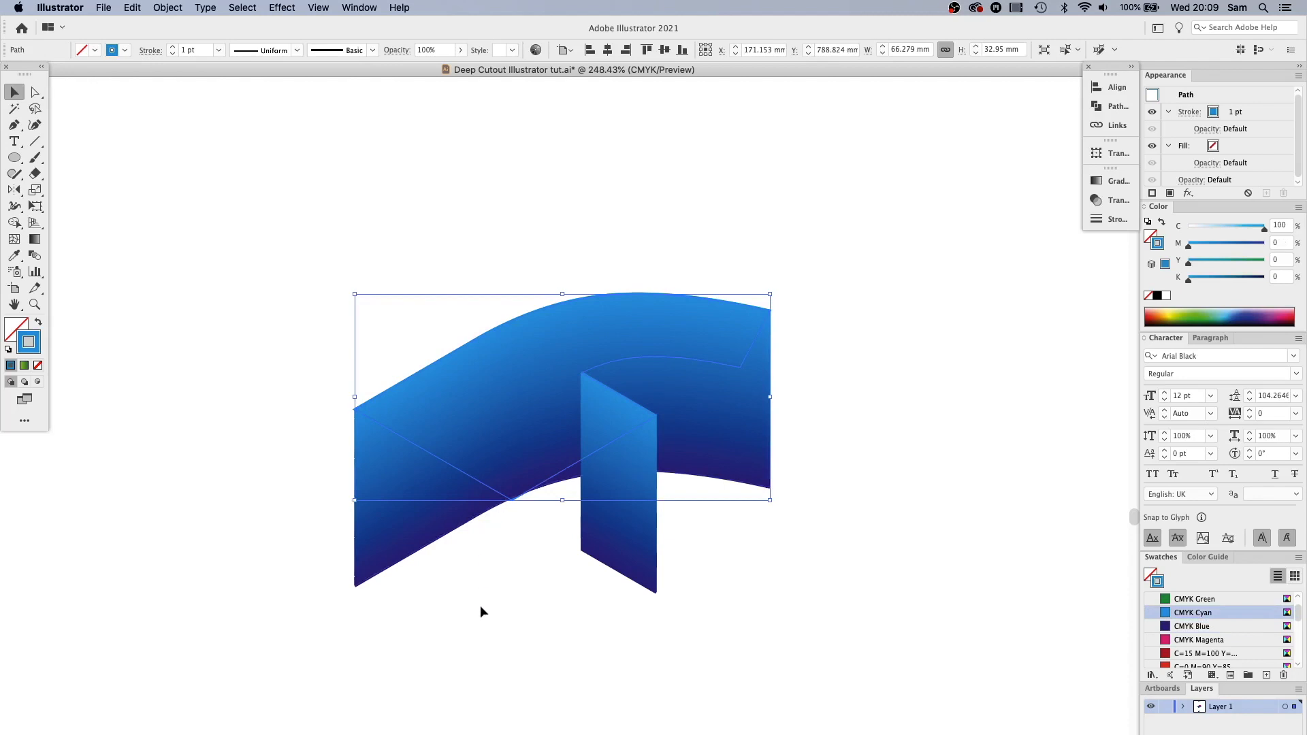
# Step: Direct-select the blend paths and zoom out to the other finished blue ribbon versions
pyautogui.click(484, 611)
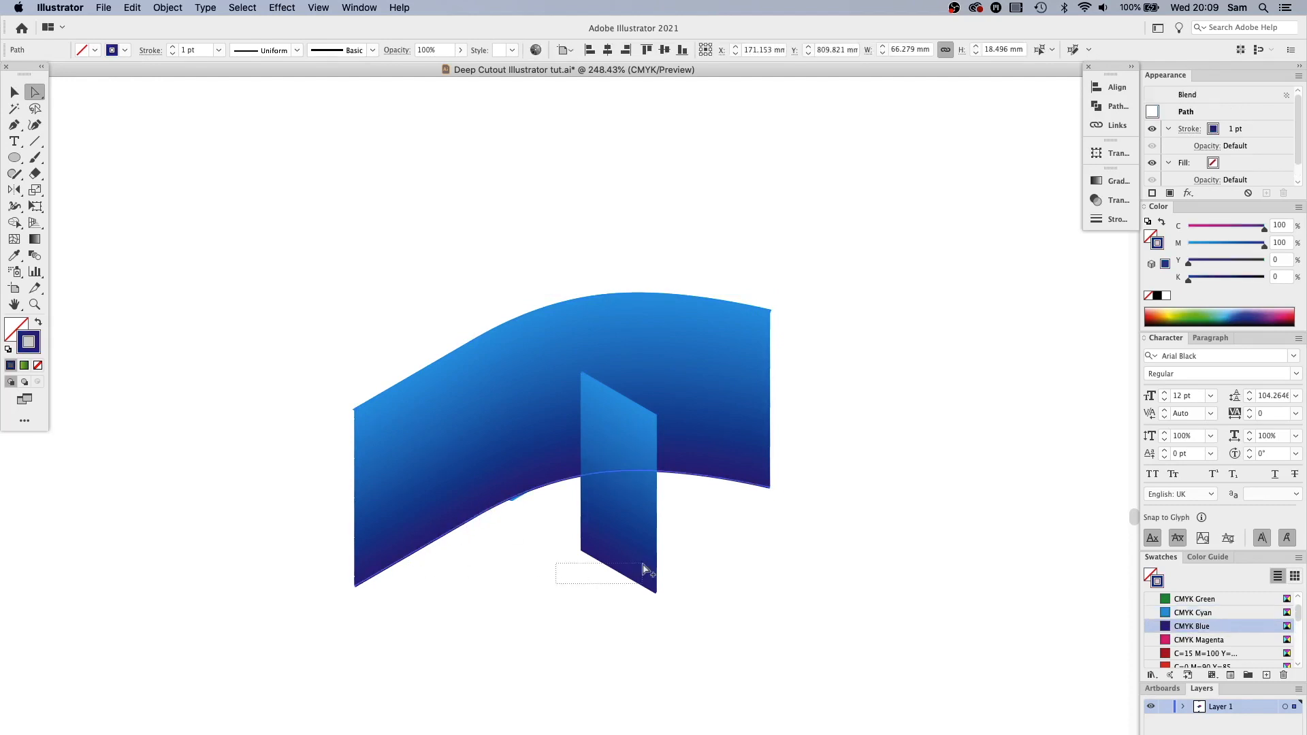
pyautogui.click(558, 548)
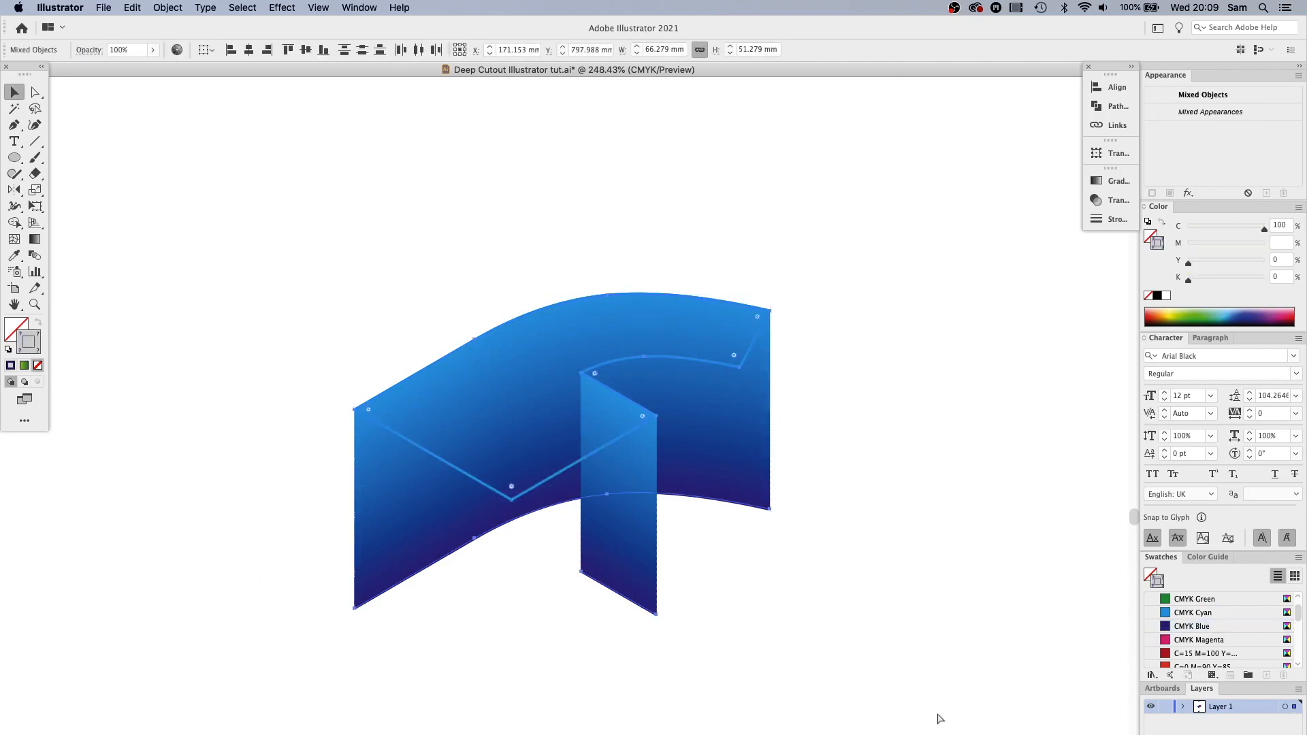
pyautogui.click(784, 590)
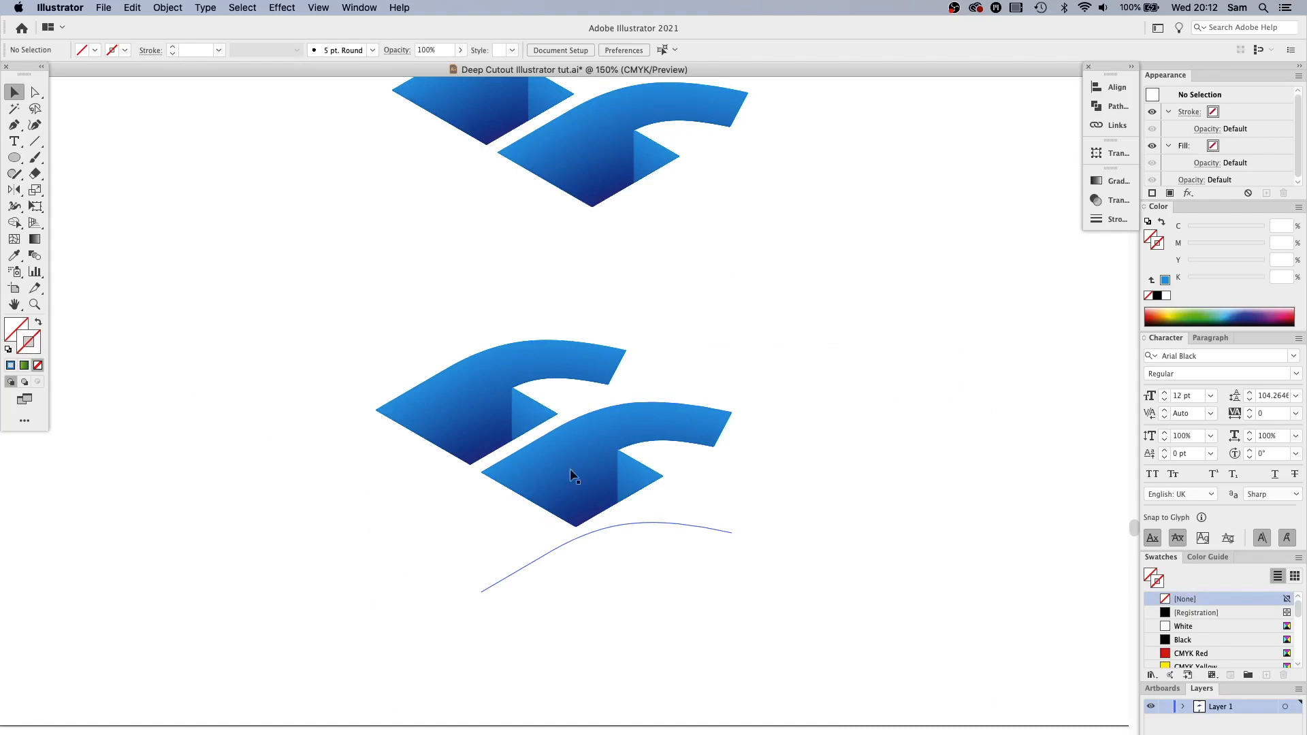
# Step: Zoom back onto the blue ribbon and select the fold panel blend
pyautogui.click(573, 476)
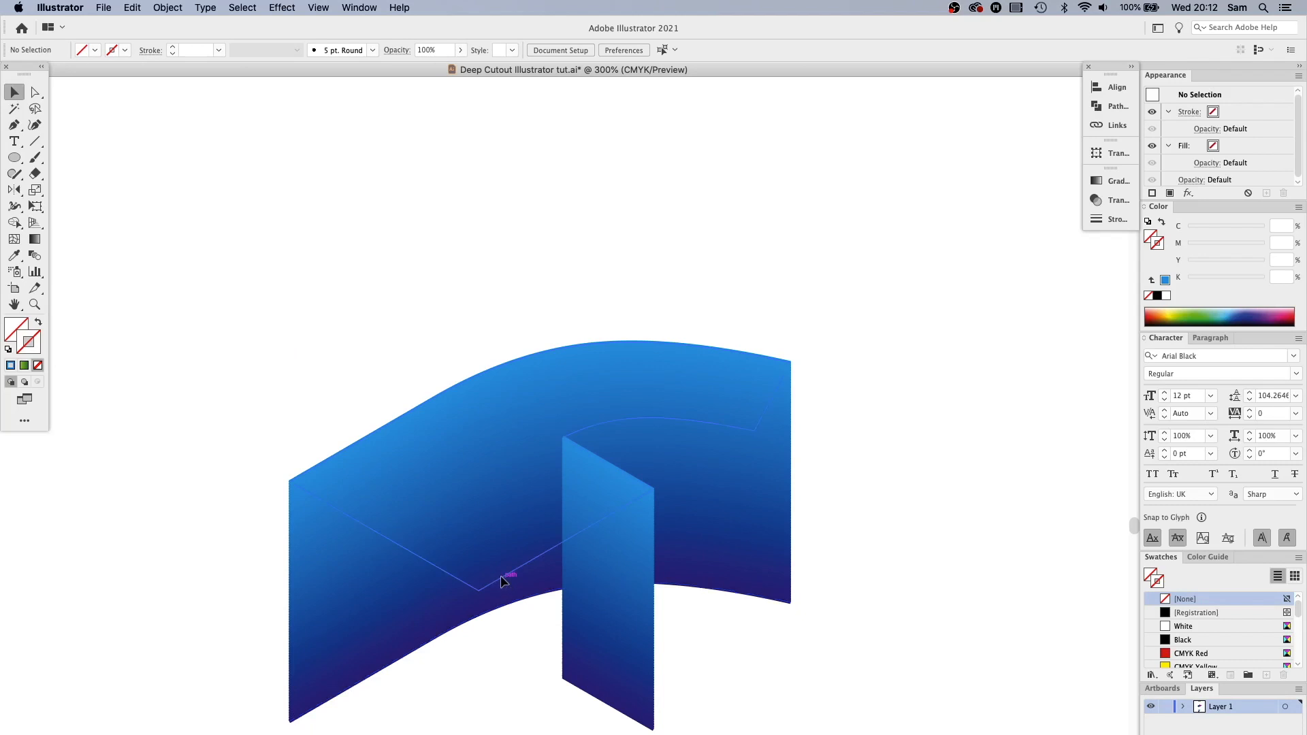
pyautogui.click(504, 580)
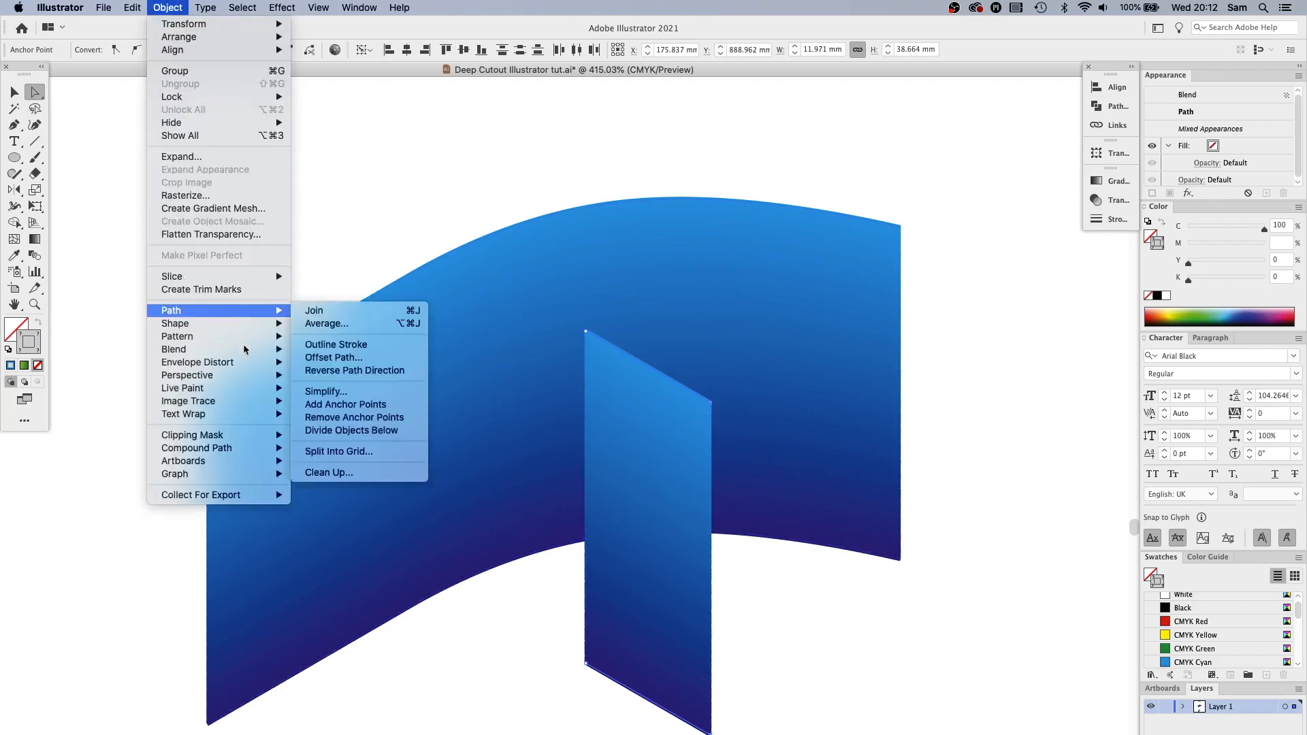
# Step: Release the fold blend, draw a solid panel between its lines and fill it with a gradient
pyautogui.click(336, 345)
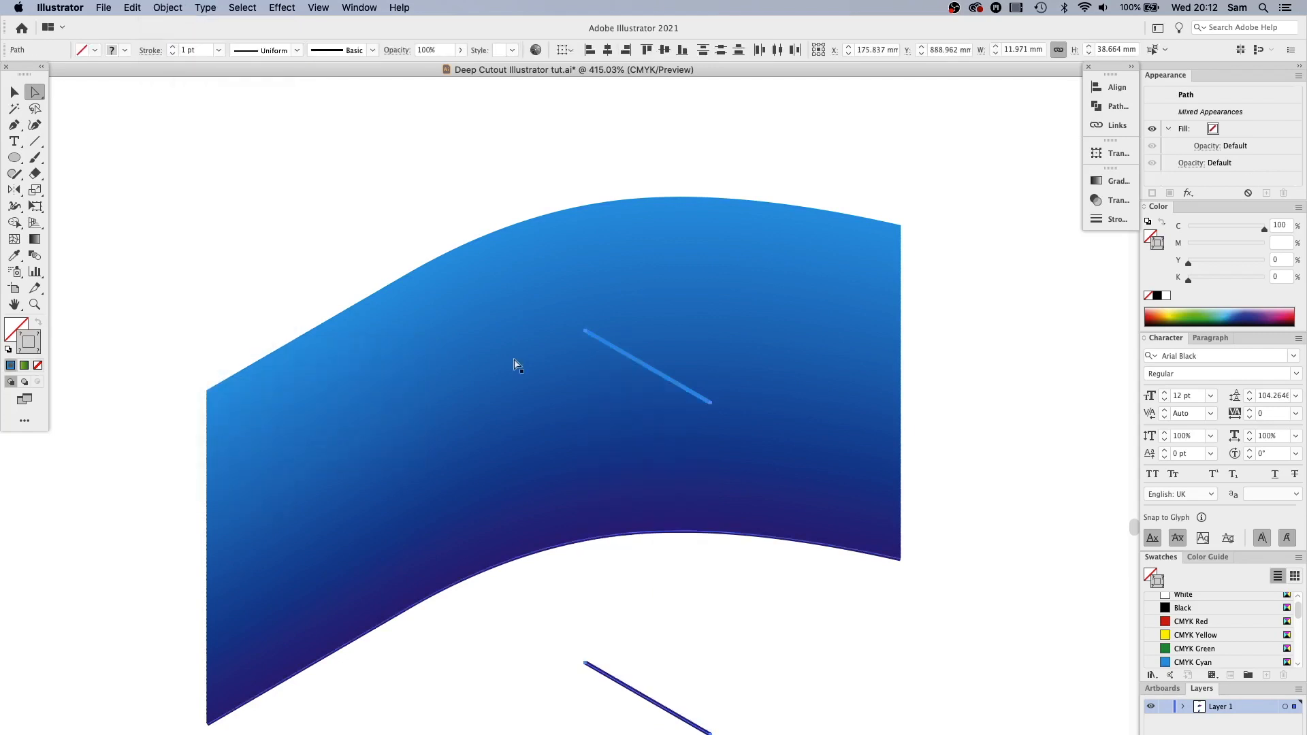
pyautogui.click(646, 366)
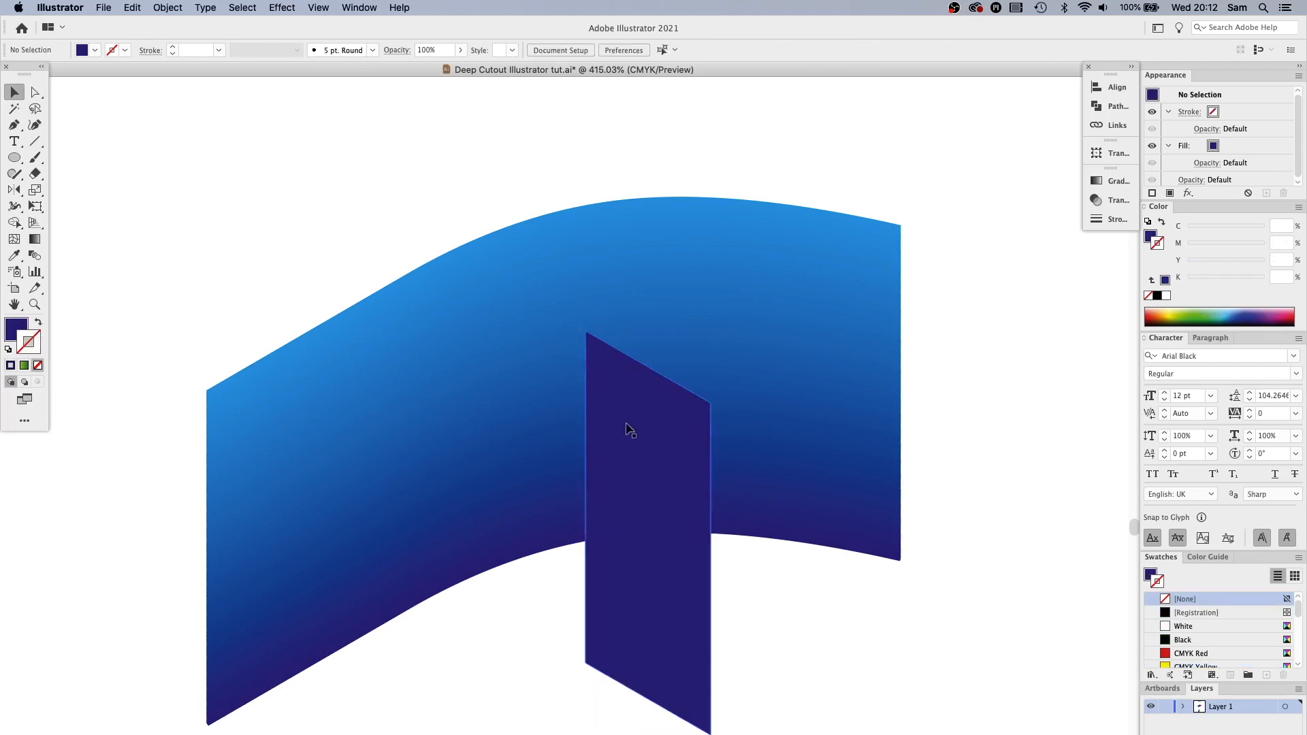
pyautogui.click(647, 431)
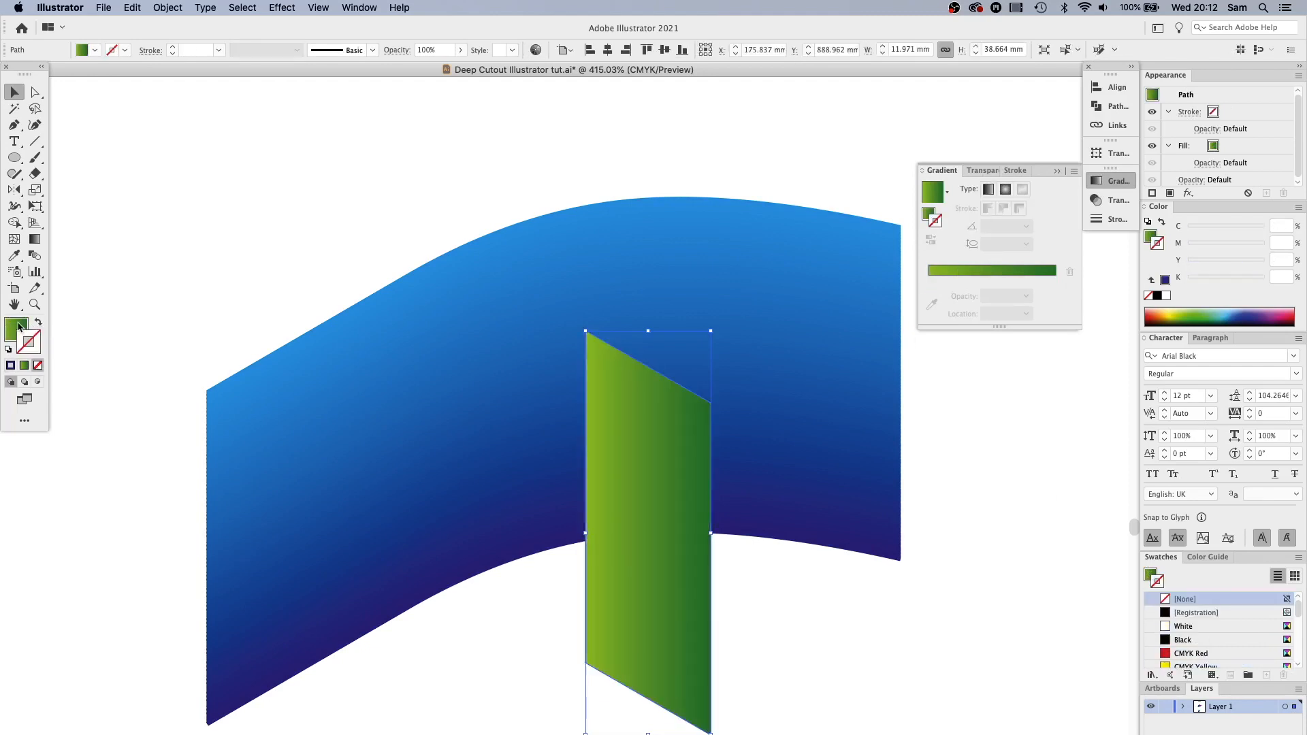
# Step: Recolour the fold gradient from CMYK Cyan to CMYK Blue at -105°, then deselect
pyautogui.click(1193, 627)
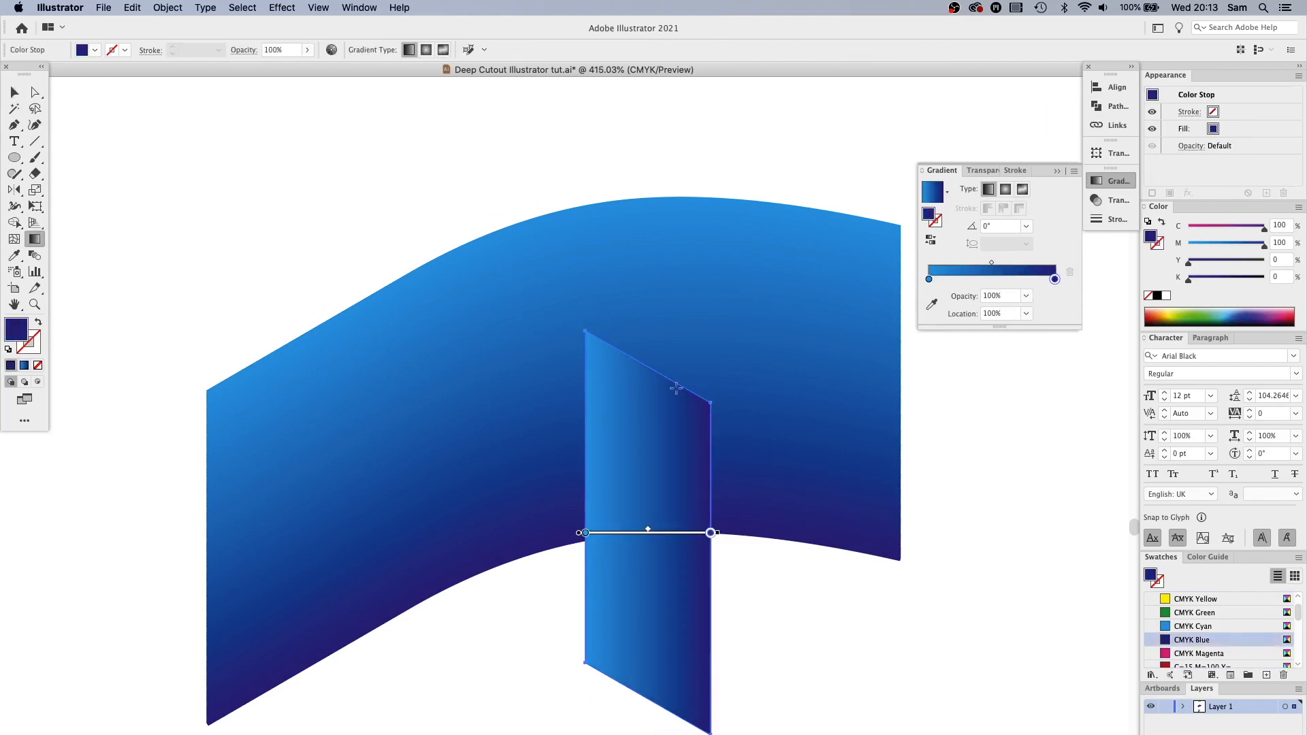
pyautogui.moveTo(665, 381)
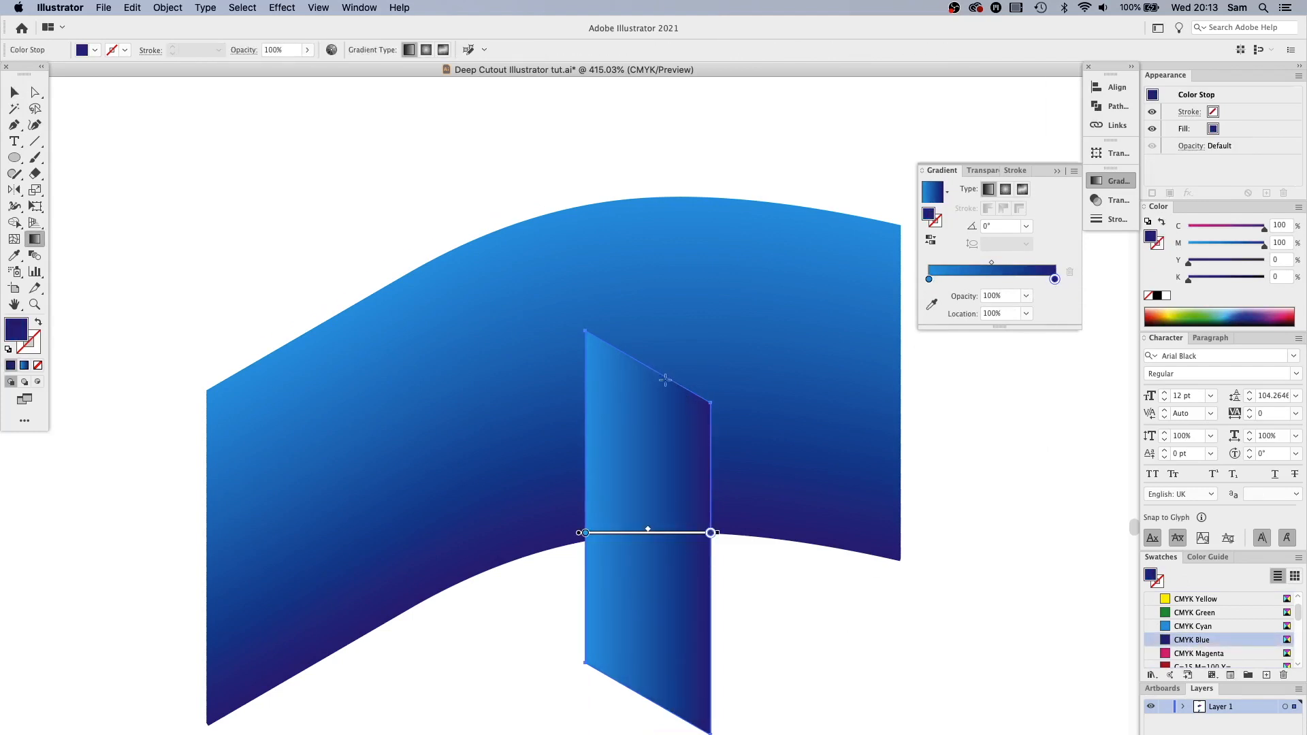
pyautogui.moveTo(619, 365)
pyautogui.write('-105')
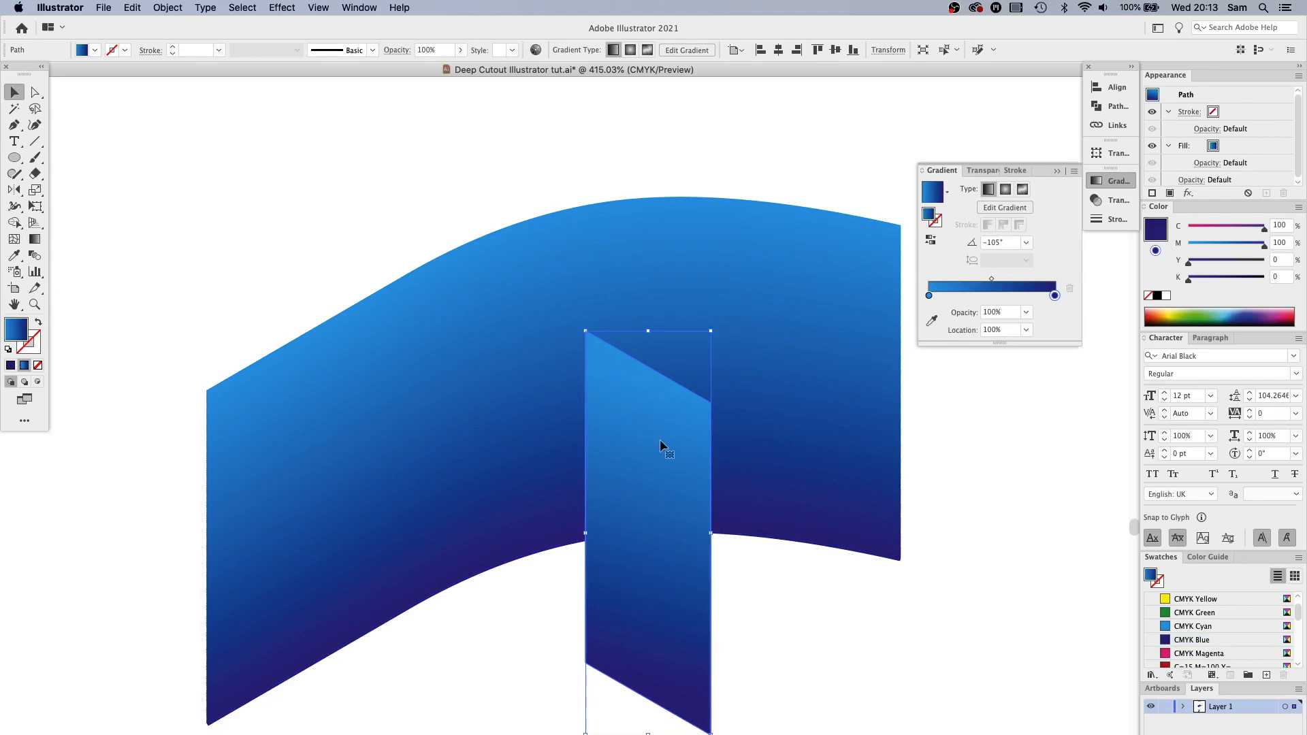
pyautogui.moveTo(655, 495)
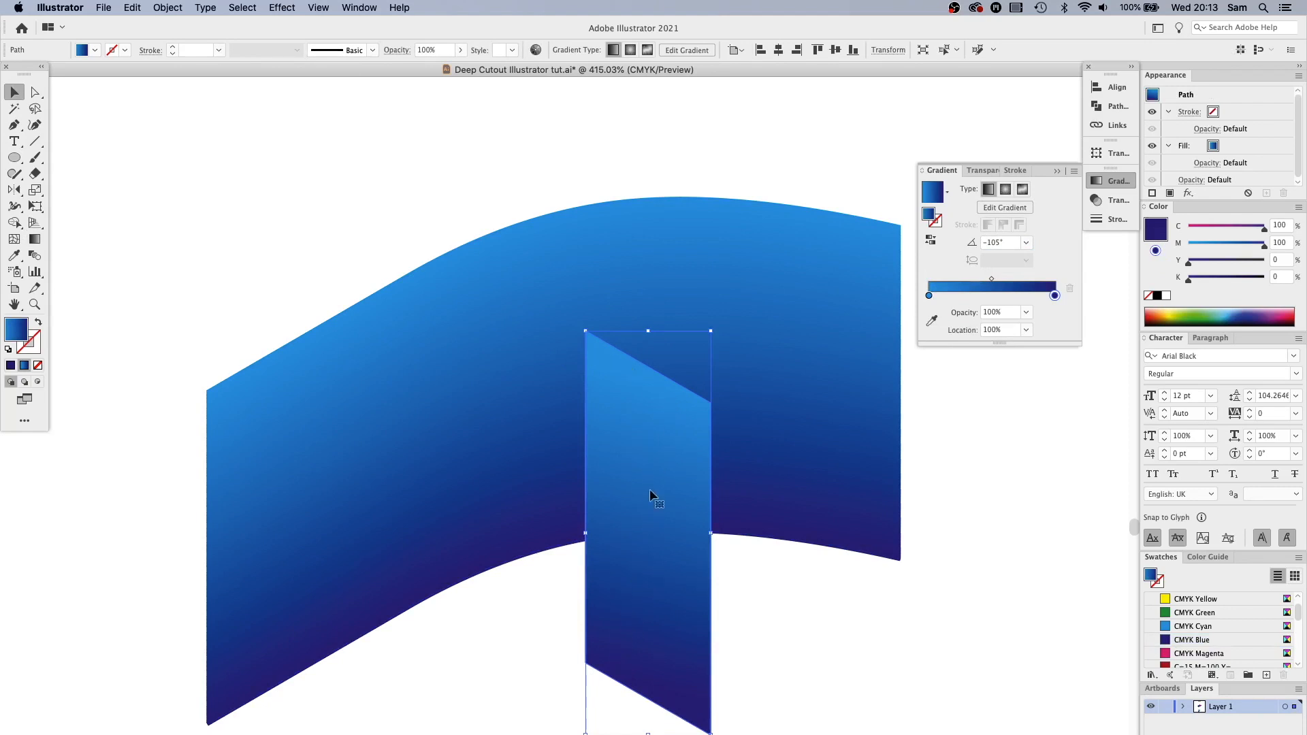
pyautogui.click(504, 618)
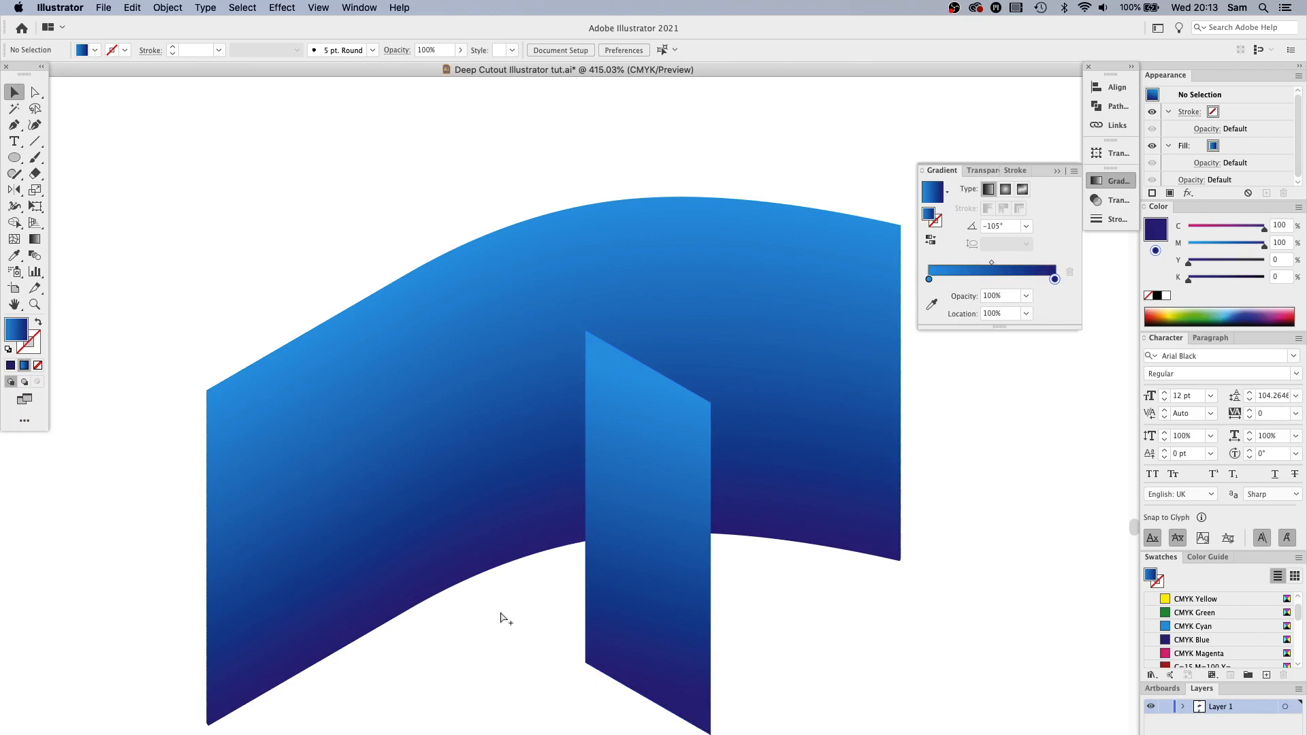